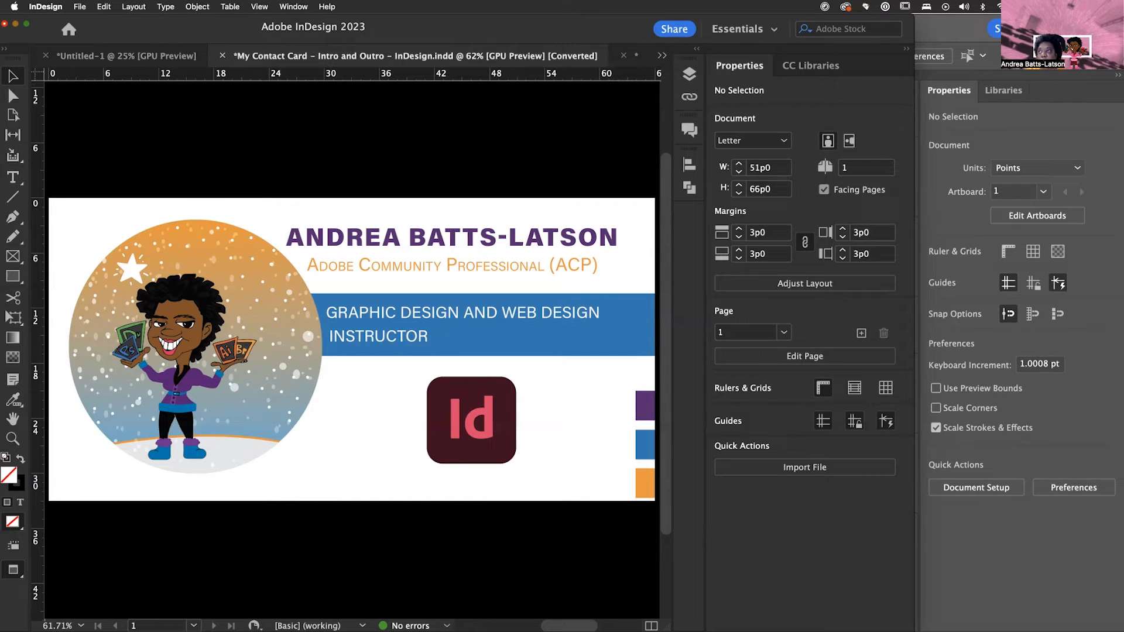
{"action": "mouse_move", "coordinate": [108, 71]}
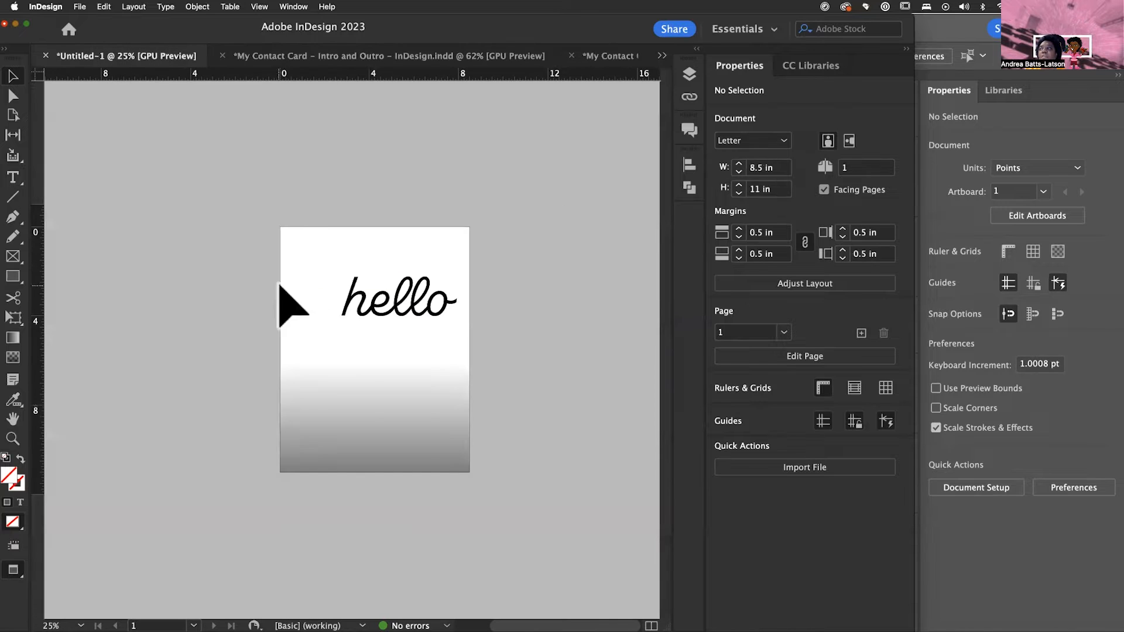
Step: Highlight the word 'hello' in the untitled document's text frame
{"action": "left_click", "coordinate": [399, 298]}
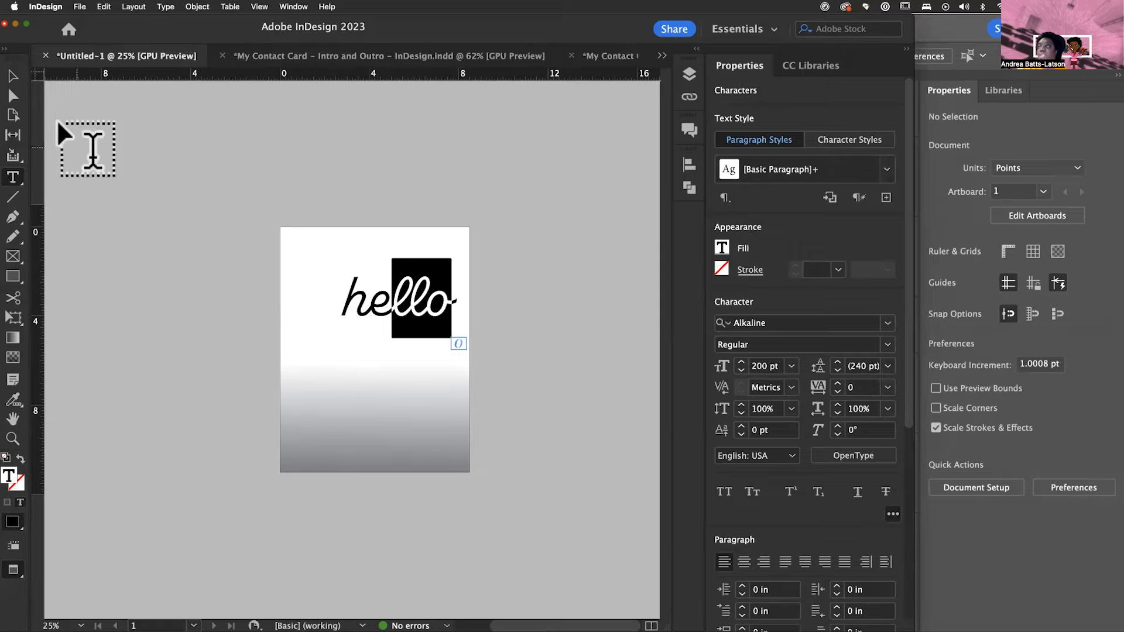
Step: Paste 'hello' into the Santa flyer, move it lower left, then delete it
{"action": "left_click", "coordinate": [394, 301]}
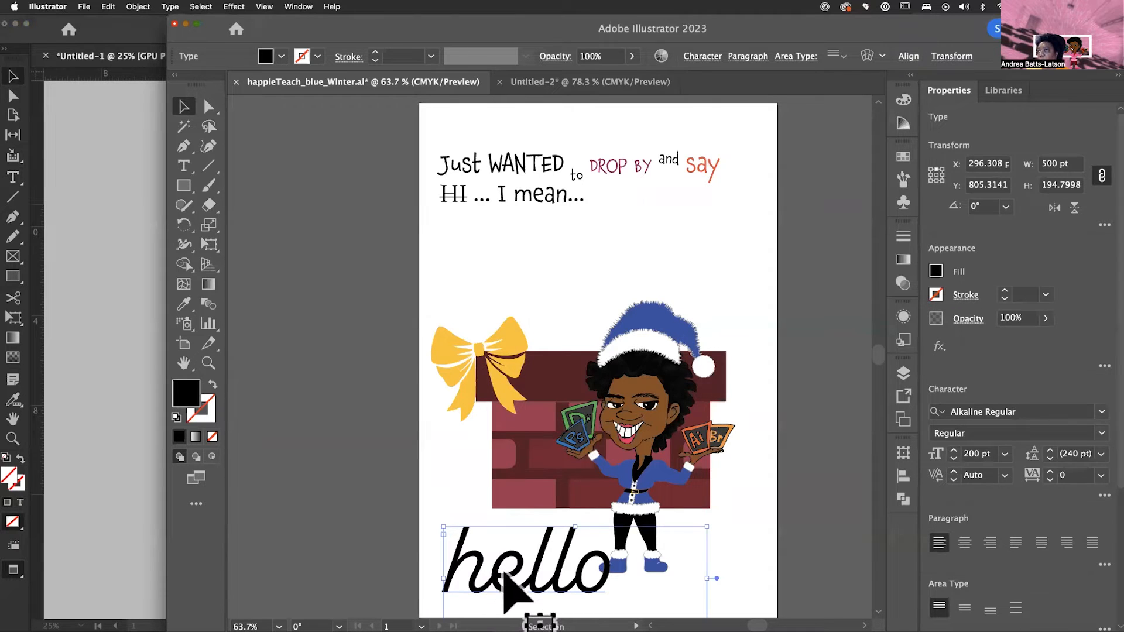
{"action": "left_click_drag", "start_coordinate": [527, 574], "coordinate": [409, 581]}
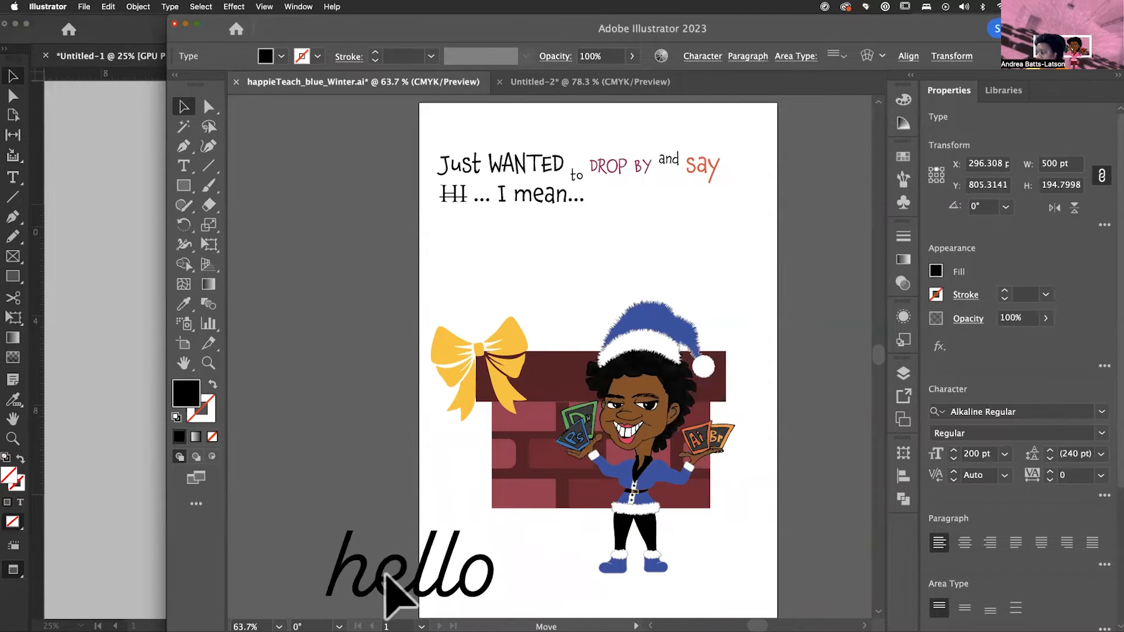
{"action": "left_click", "coordinate": [394, 574]}
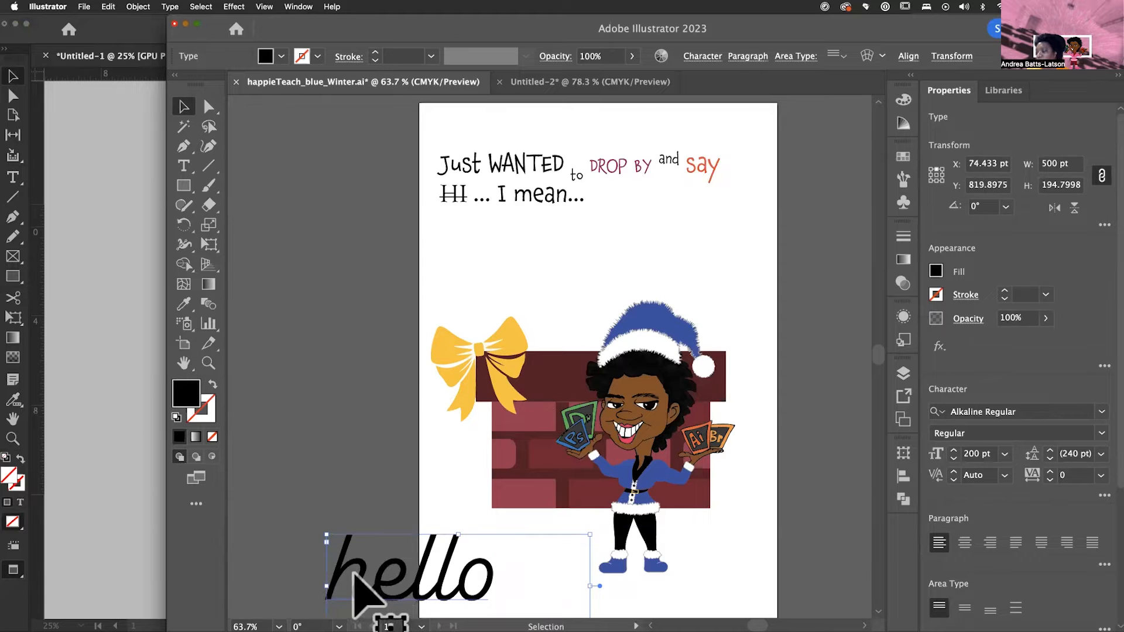
{"action": "left_click", "coordinate": [423, 366]}
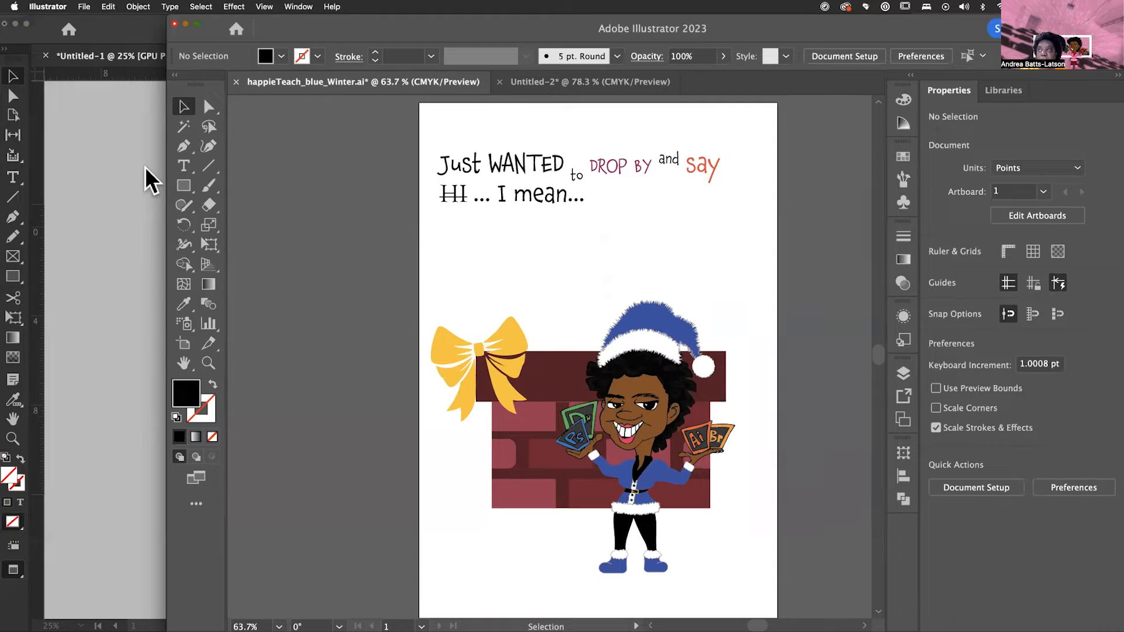
{"action": "mouse_move", "coordinate": [132, 183]}
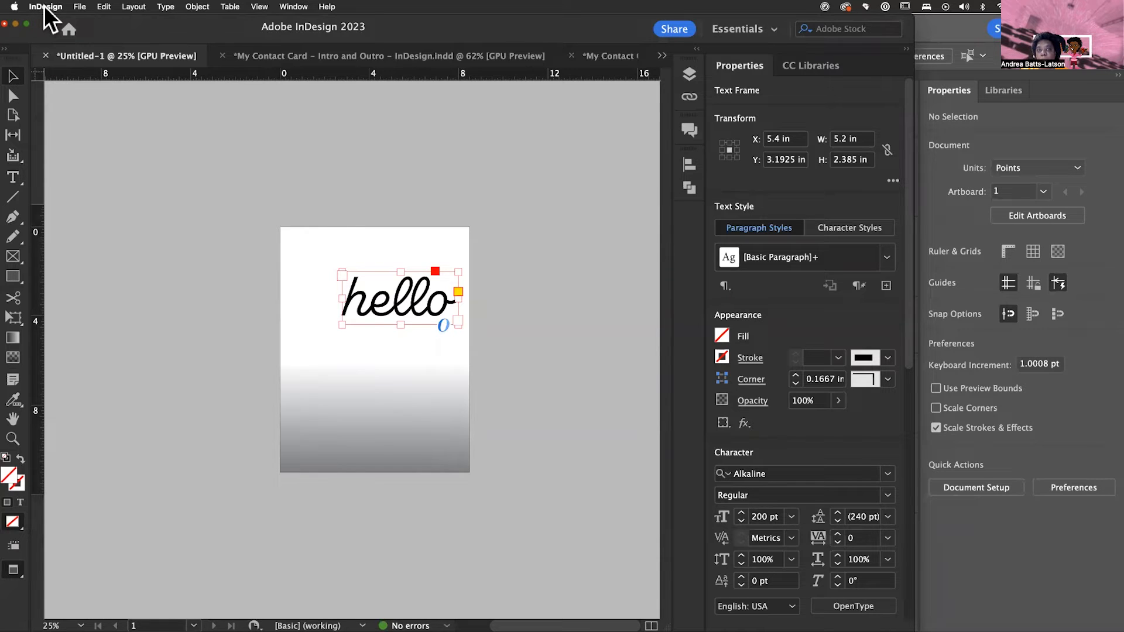
Step: Open the InDesign application menu to reach Preferences
{"action": "left_click", "coordinate": [46, 7]}
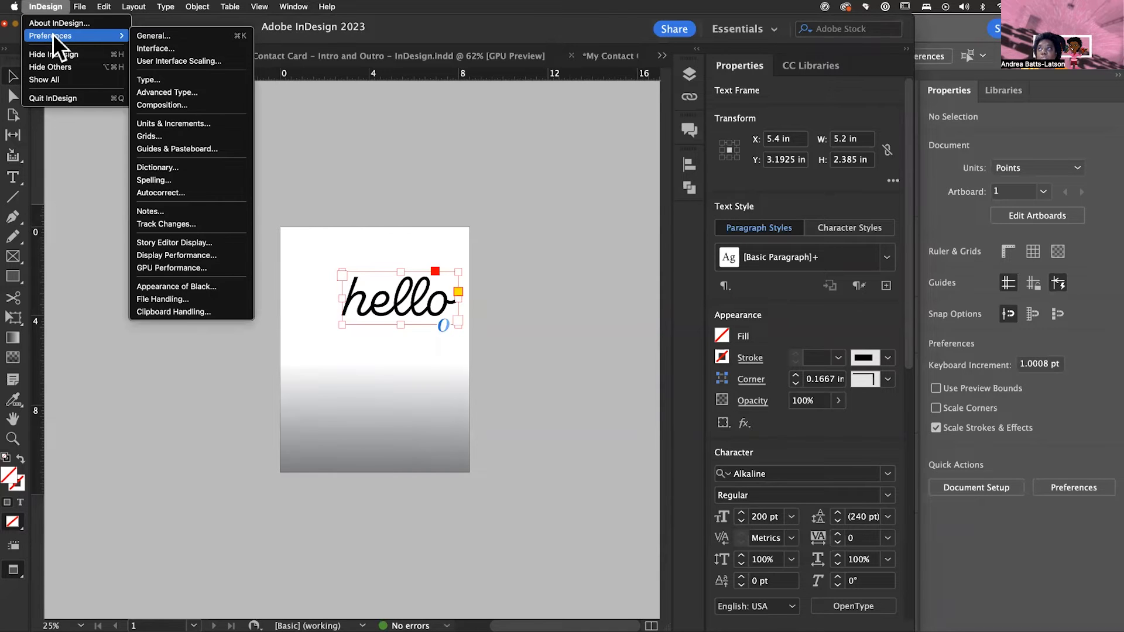
{"action": "mouse_move", "coordinate": [154, 35]}
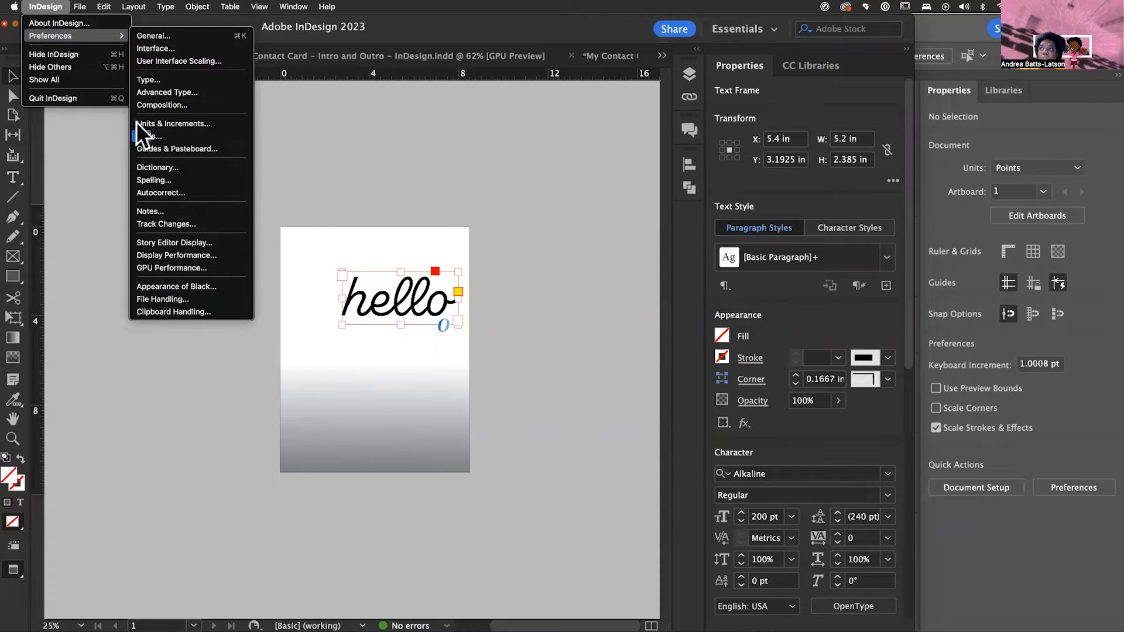
{"action": "mouse_move", "coordinate": [166, 48]}
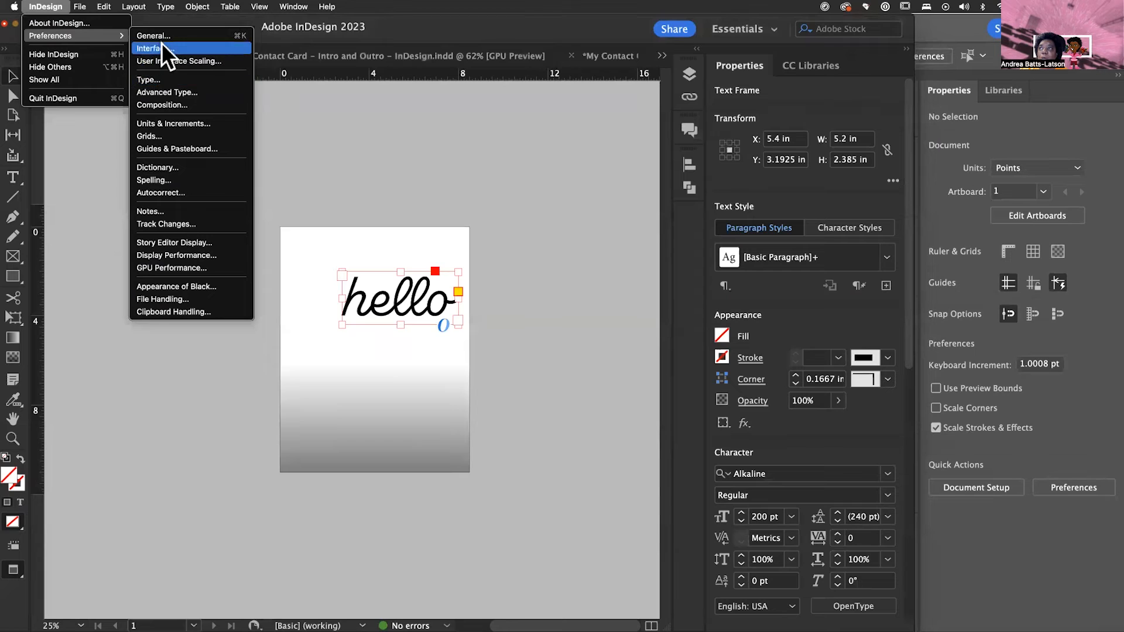
{"action": "mouse_move", "coordinate": [172, 312]}
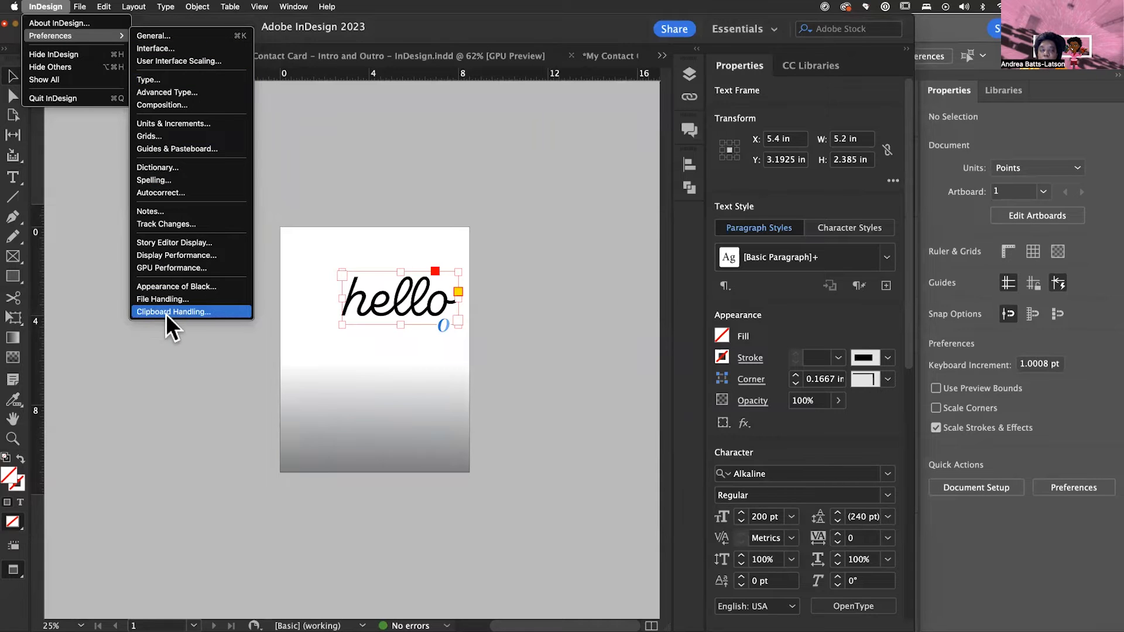
{"action": "mouse_move", "coordinate": [148, 35]}
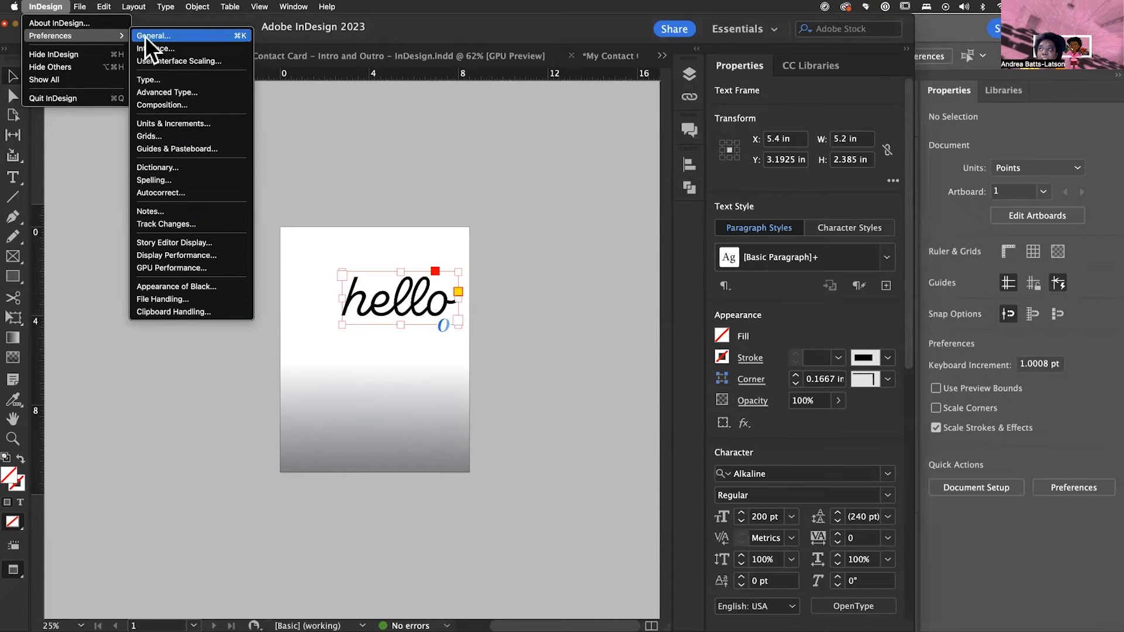
Step: Choose Preferences > General
{"action": "left_click", "coordinate": [155, 35]}
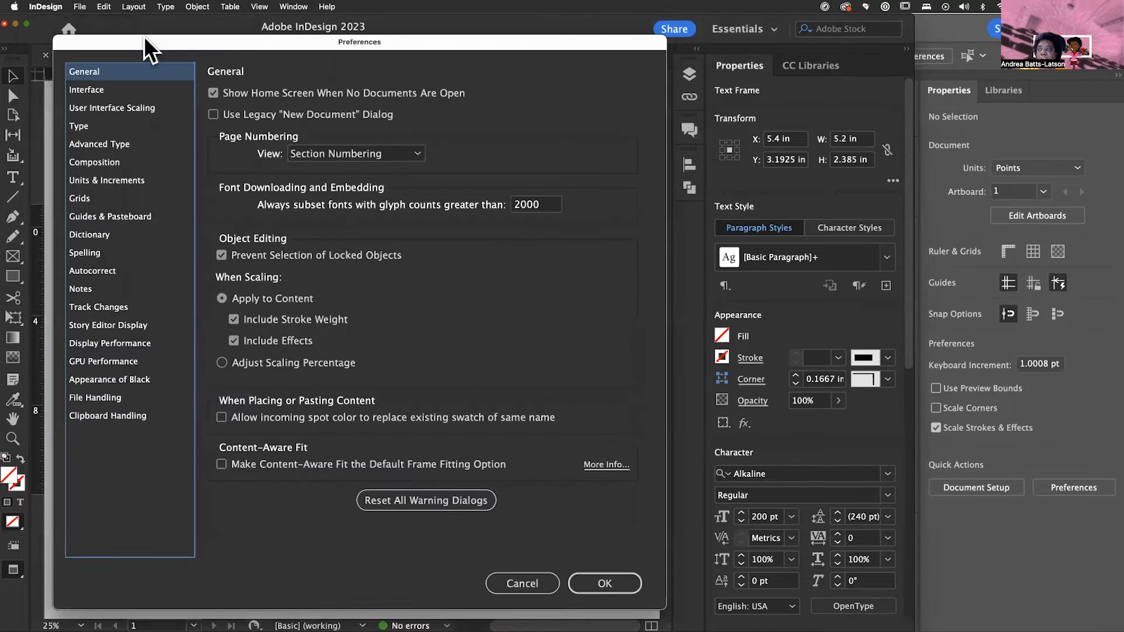
{"action": "mouse_move", "coordinate": [121, 431]}
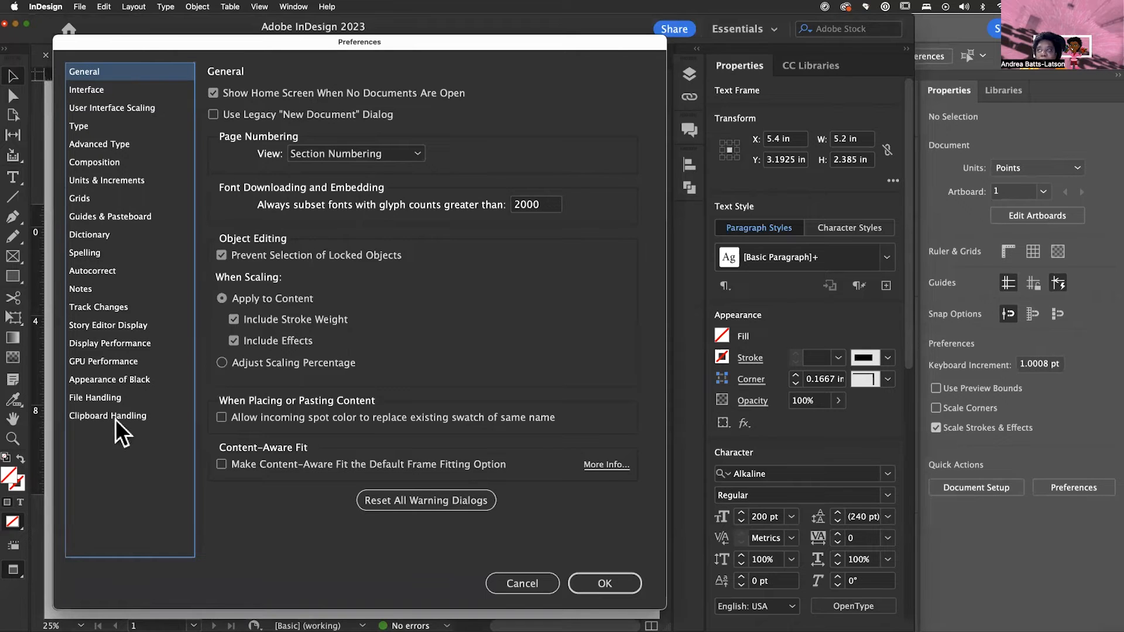
{"action": "mouse_move", "coordinate": [108, 419]}
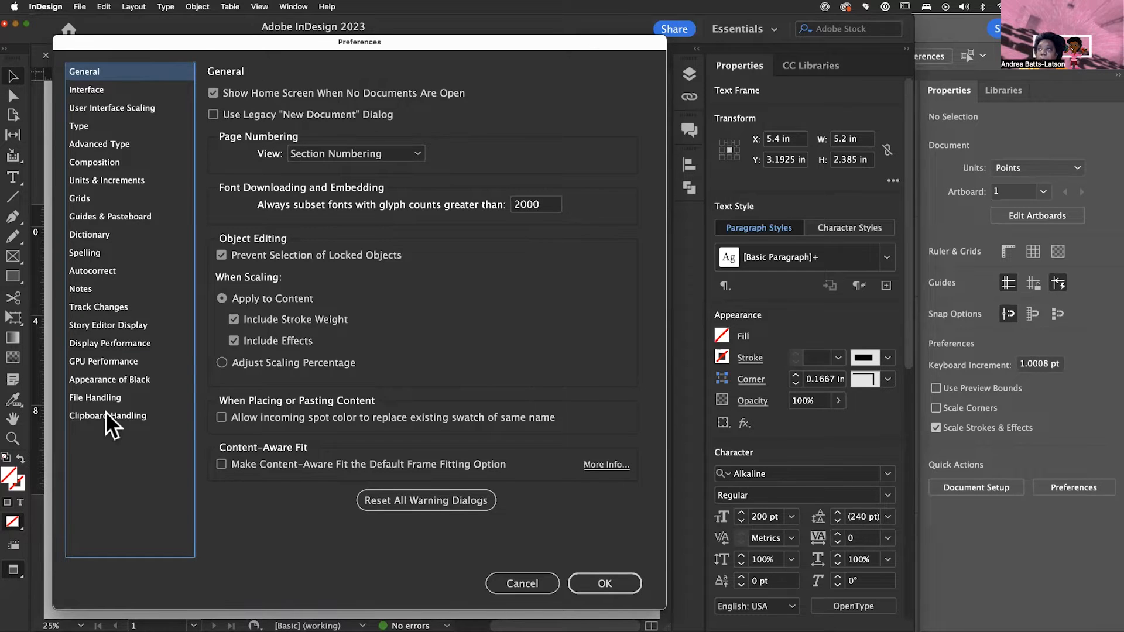
Step: Under Clipboard Handling, try Text Only, then keep All Information for pasted text
{"action": "left_click", "coordinate": [109, 415]}
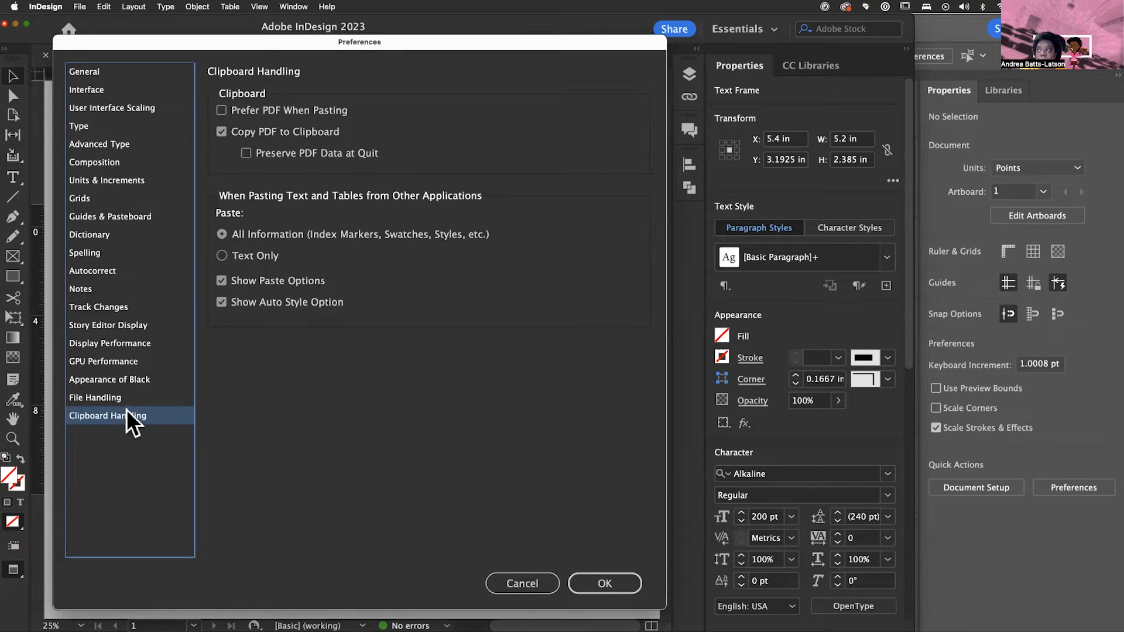
{"action": "mouse_move", "coordinate": [268, 251]}
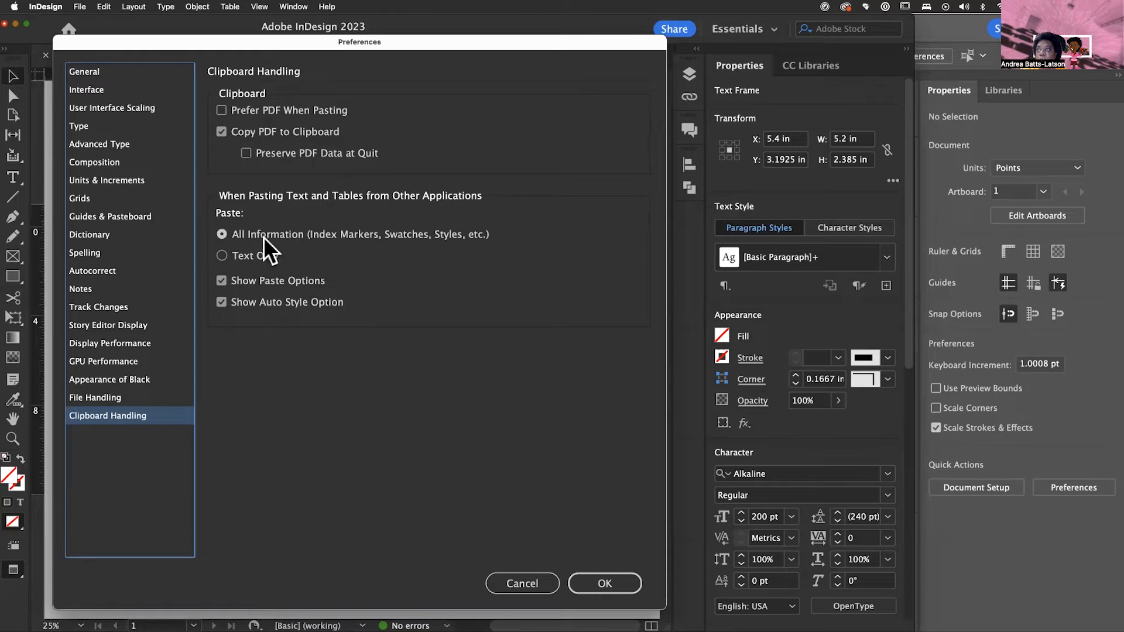
{"action": "left_click", "coordinate": [222, 255]}
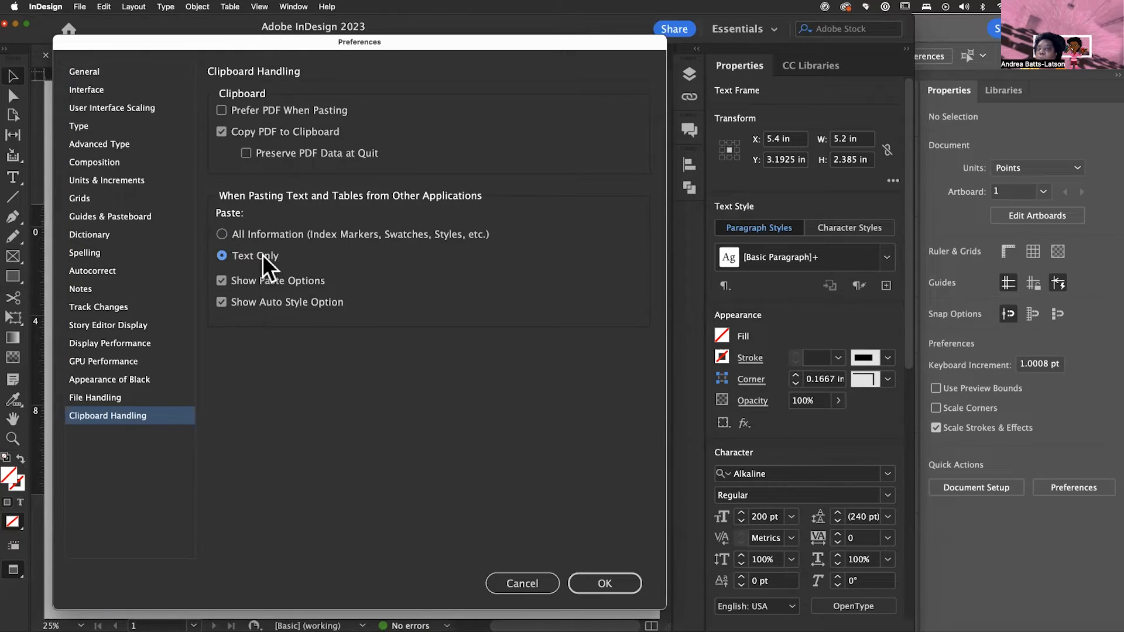
{"action": "left_click", "coordinate": [222, 233]}
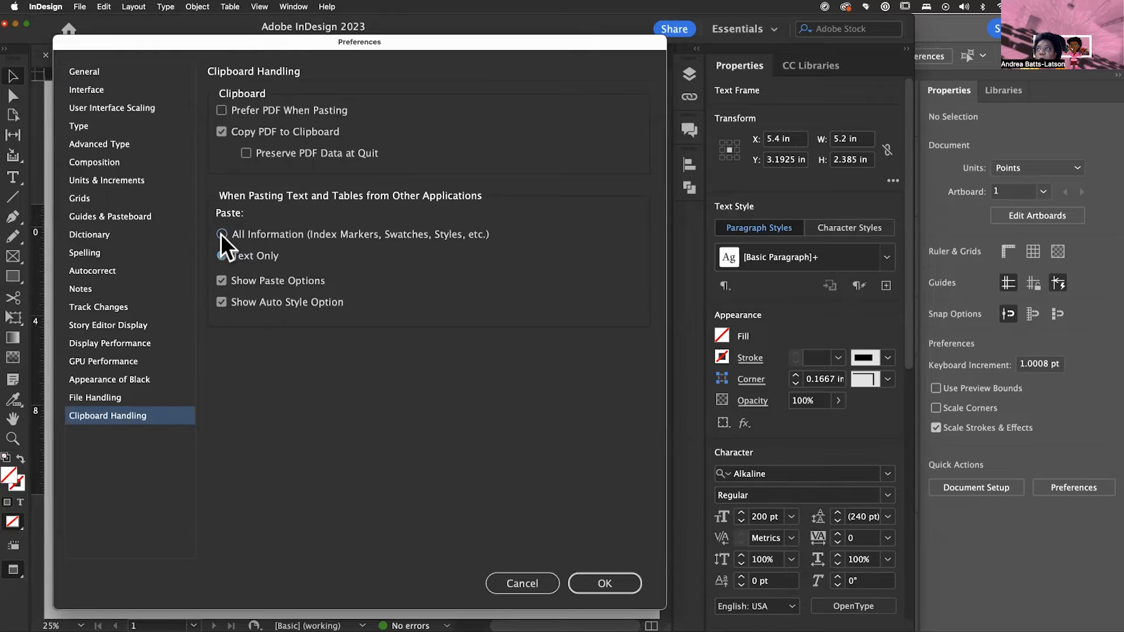
{"action": "left_click", "coordinate": [223, 234]}
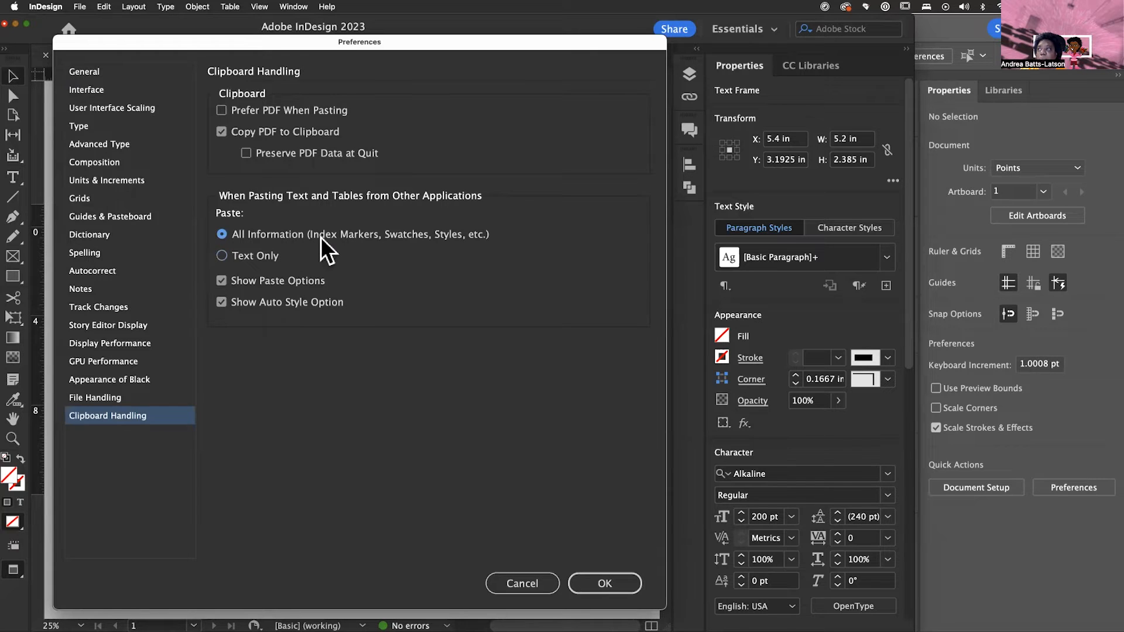
{"action": "mouse_move", "coordinate": [444, 258]}
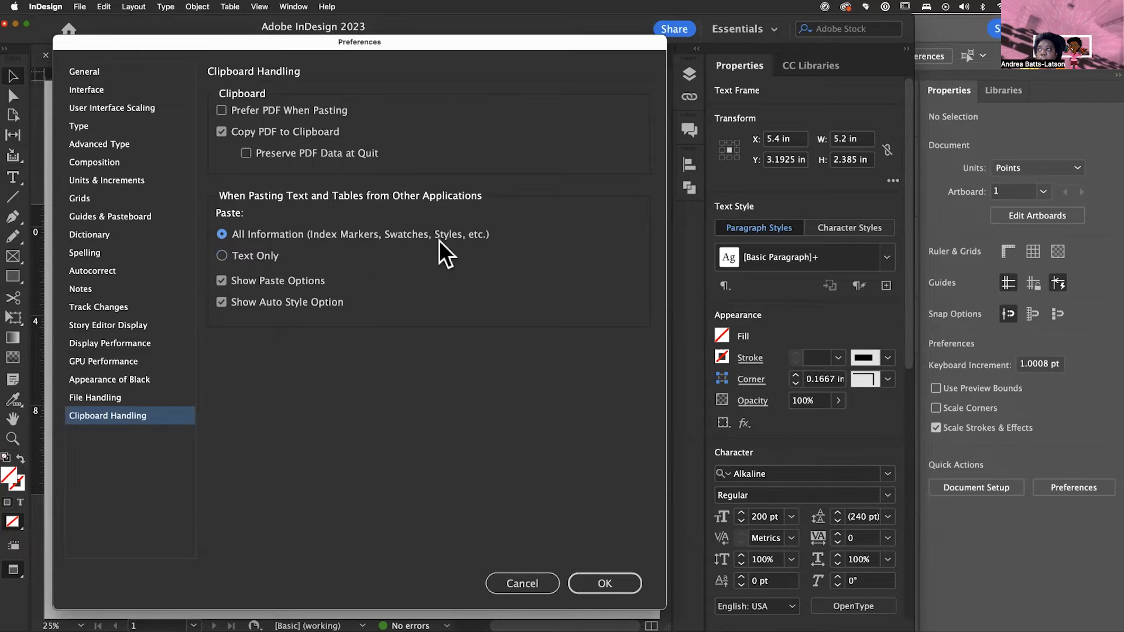
{"action": "mouse_move", "coordinate": [497, 253]}
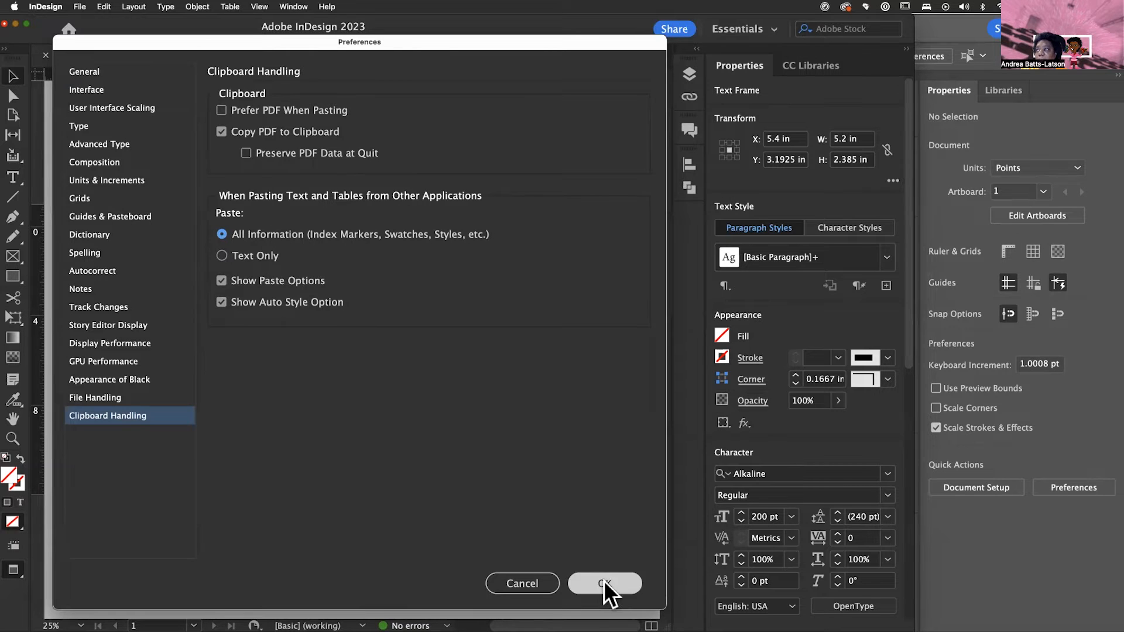
Step: Confirm the Preferences dialog with OK
{"action": "left_click", "coordinate": [604, 584]}
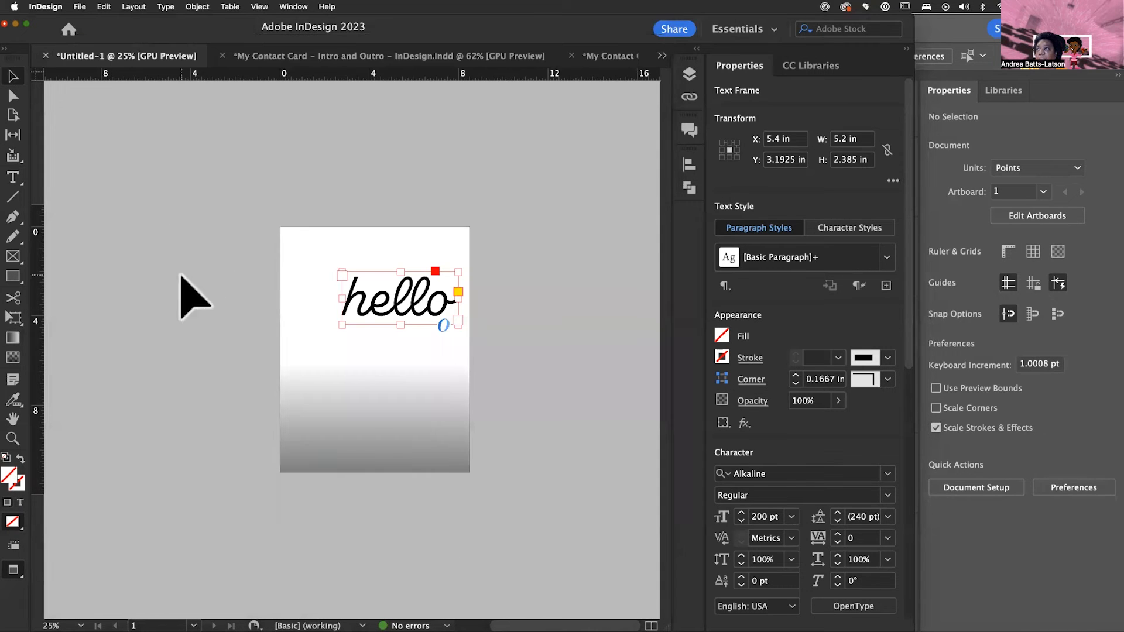
{"action": "mouse_move", "coordinate": [247, 237]}
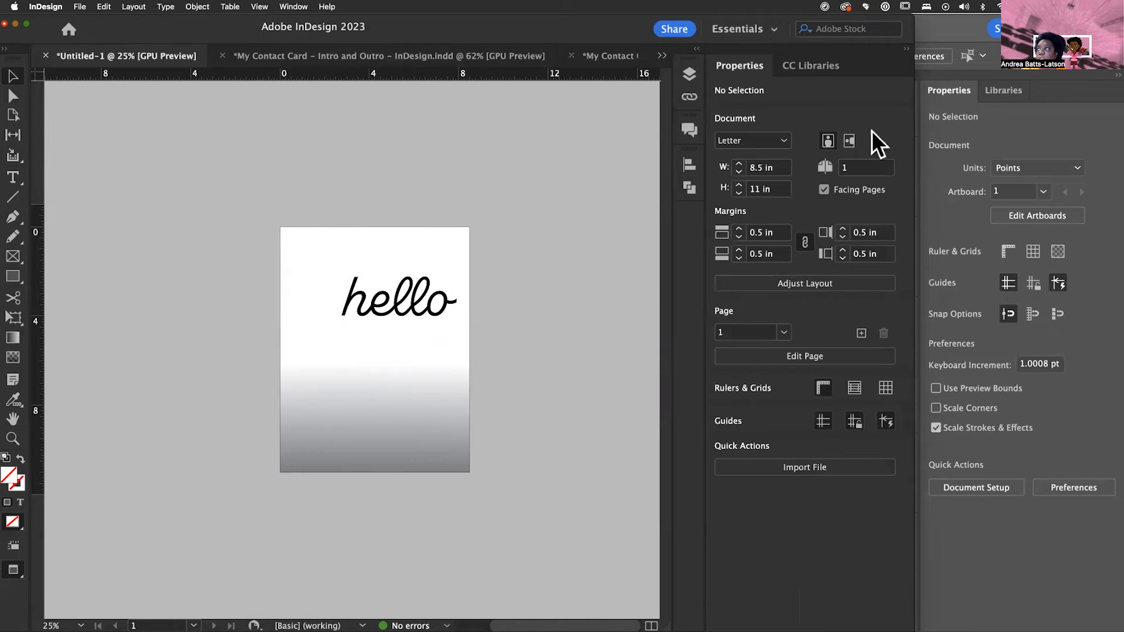
{"action": "mouse_move", "coordinate": [358, 380]}
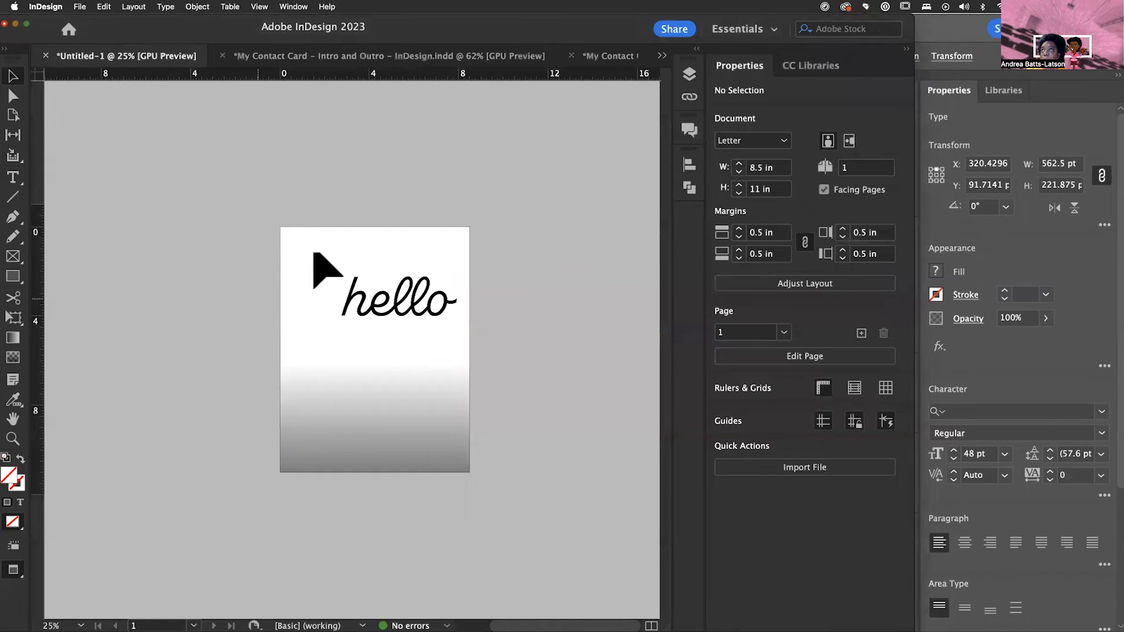
{"action": "mouse_move", "coordinate": [322, 326]}
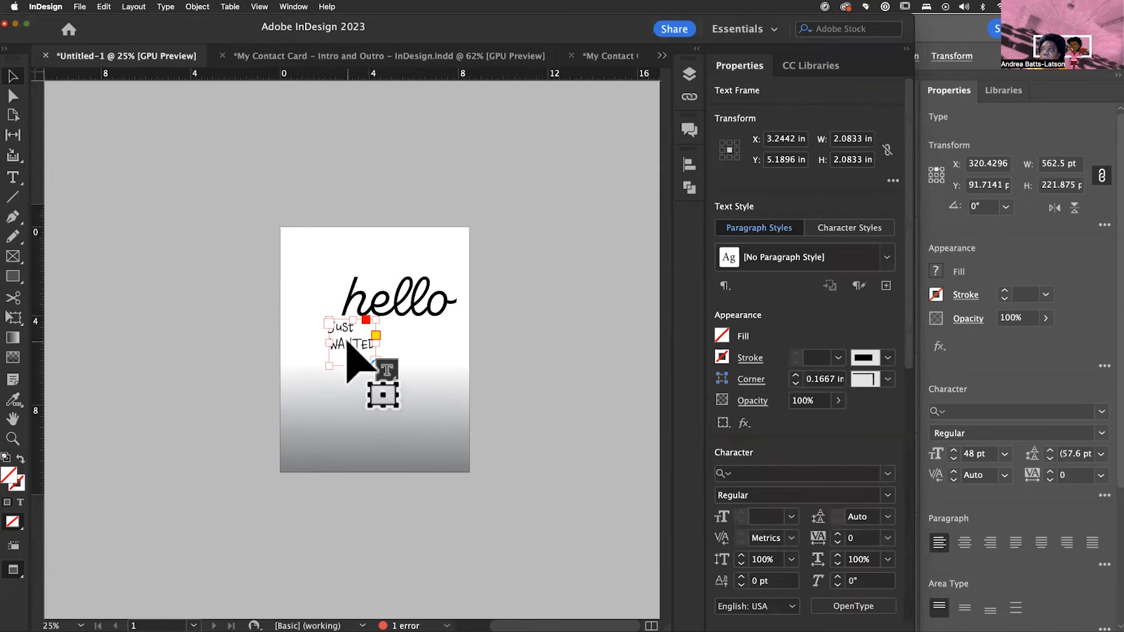
{"action": "left_click_drag", "start_coordinate": [352, 344], "coordinate": [316, 272]}
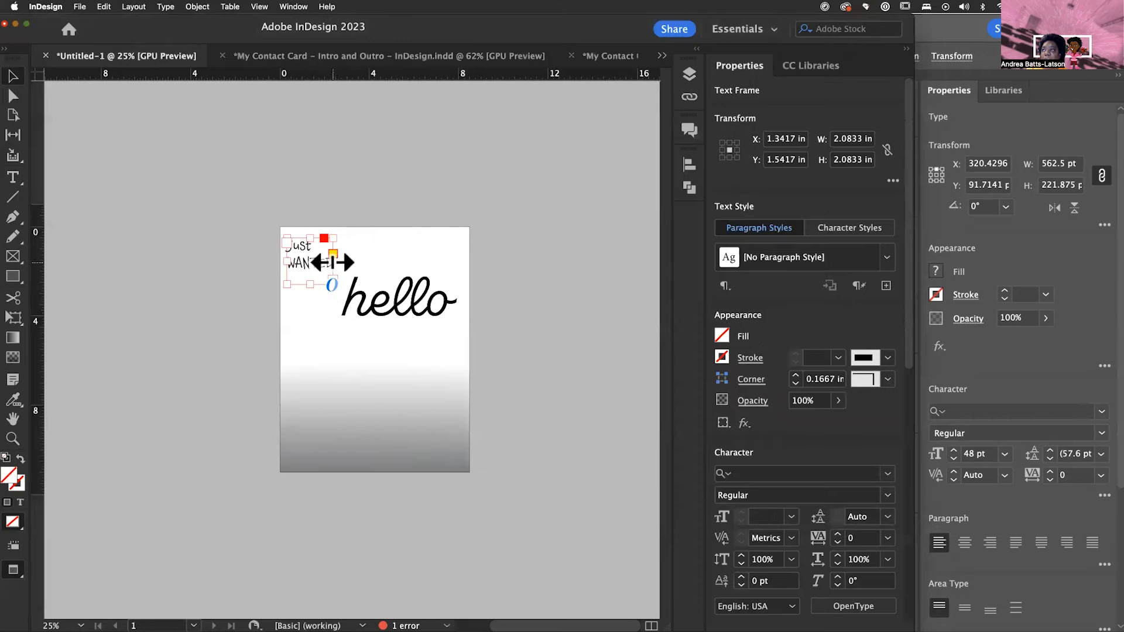
{"action": "left_click_drag", "start_coordinate": [332, 260], "coordinate": [470, 260]}
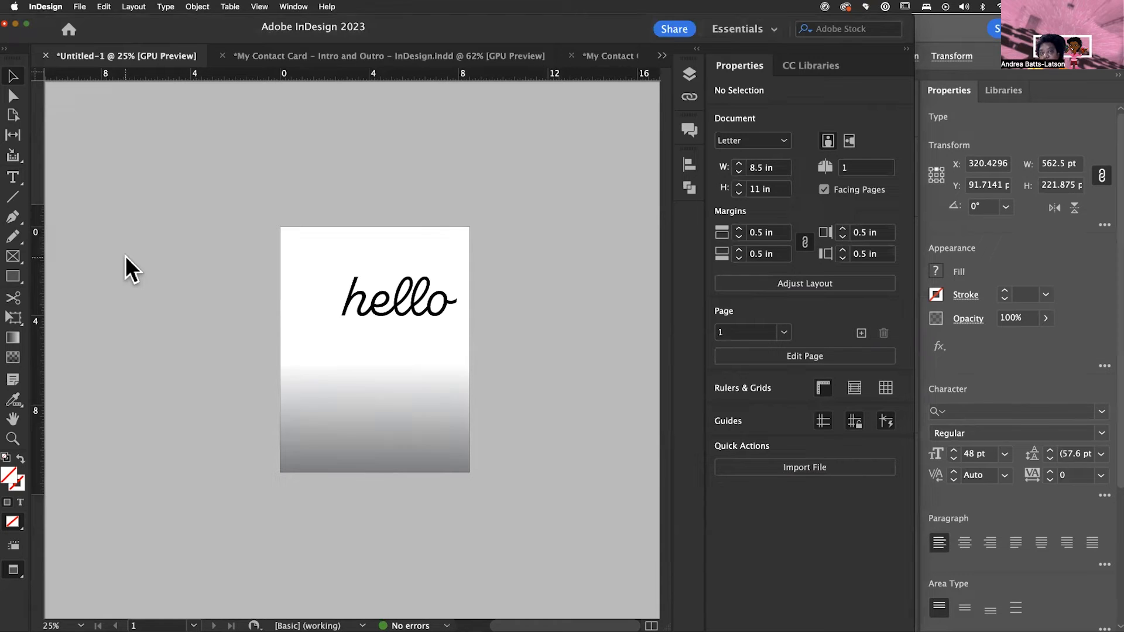
{"action": "mouse_move", "coordinate": [351, 271]}
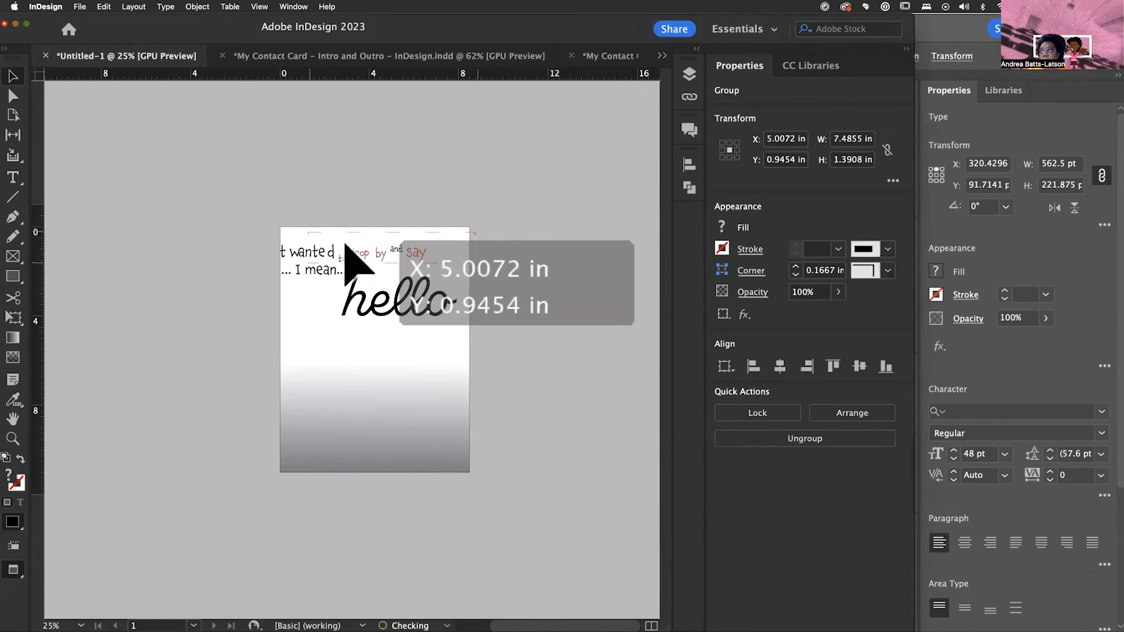
Step: Drag the pasted greeting text to the top of the page
{"action": "left_click_drag", "start_coordinate": [394, 280], "coordinate": [376, 294]}
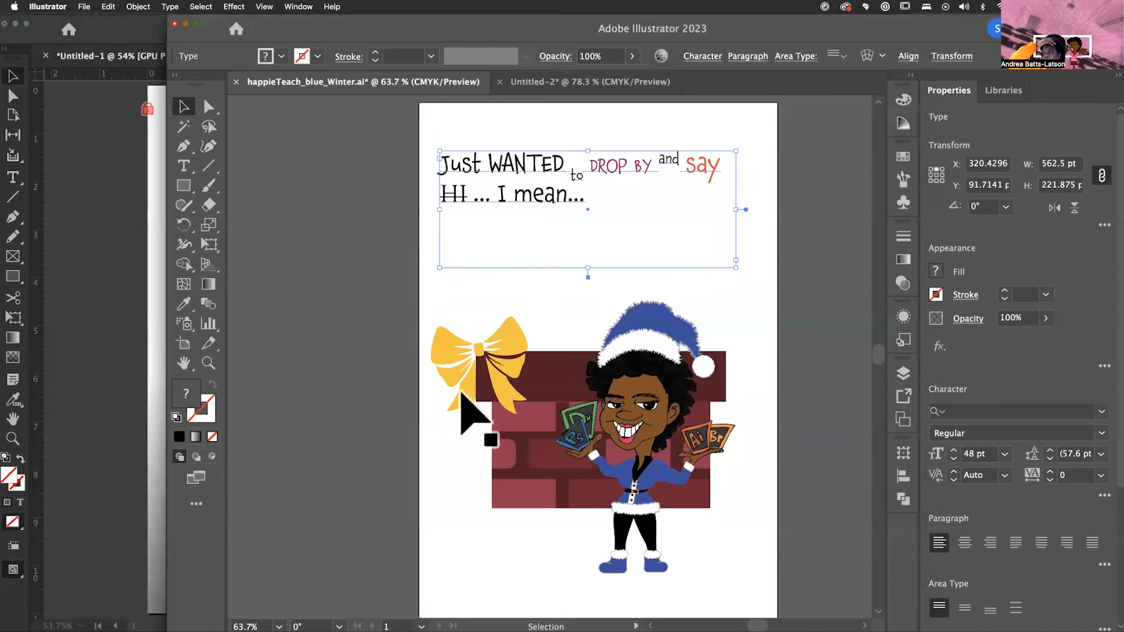
Step: Select the Santa and chimney artwork and drag it toward the InDesign flyer
{"action": "left_click", "coordinate": [634, 430]}
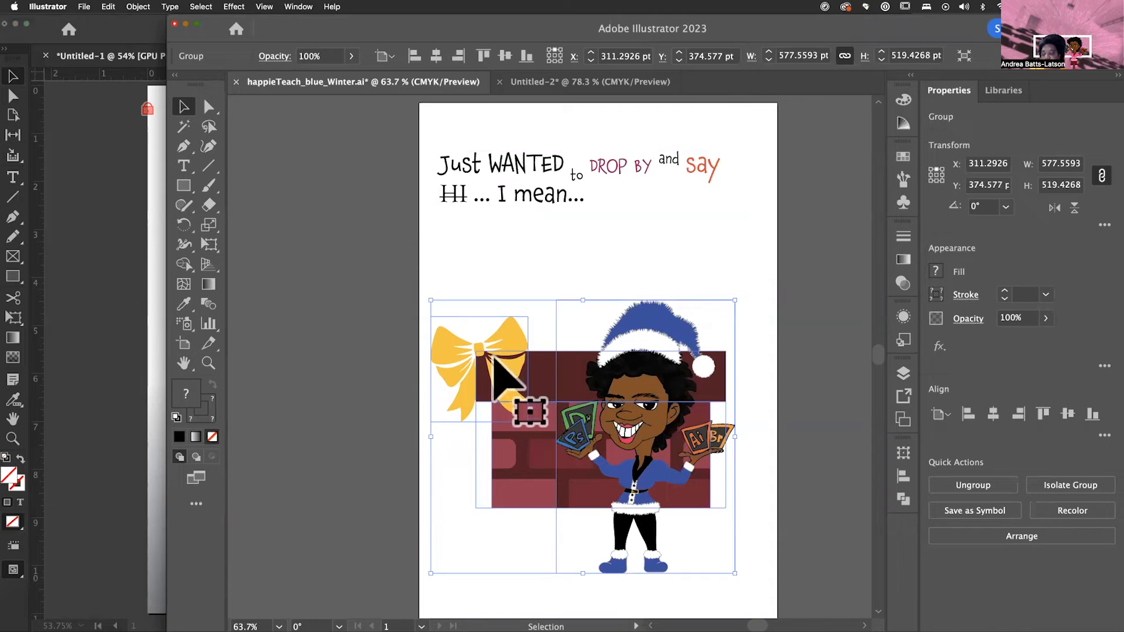
{"action": "mouse_move", "coordinate": [47, 338]}
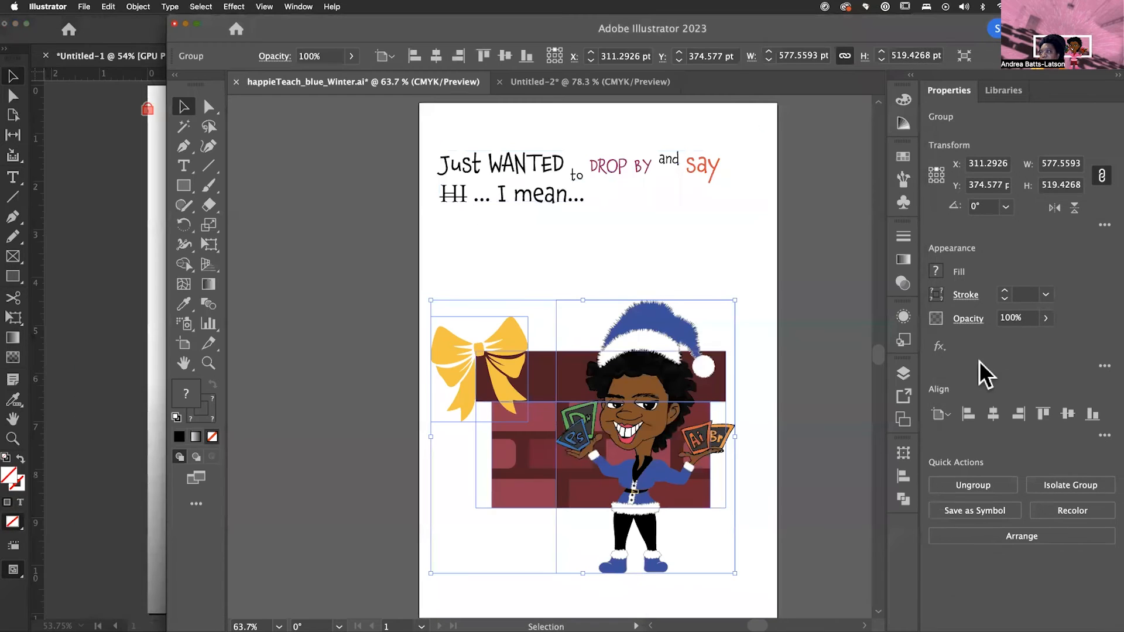
{"action": "mouse_move", "coordinate": [588, 409]}
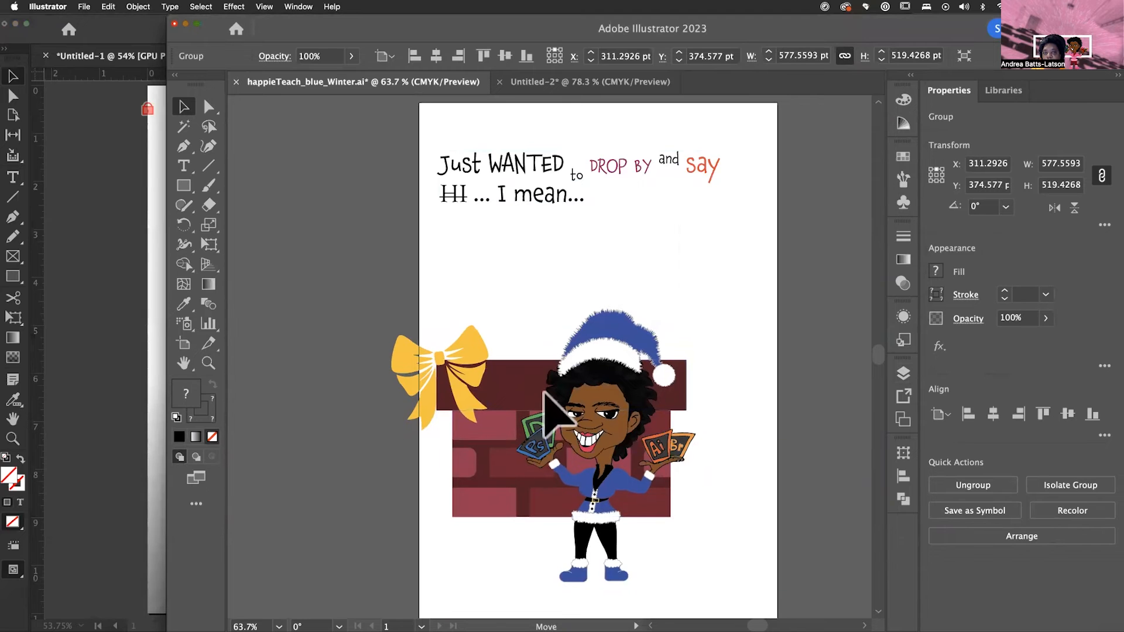
{"action": "left_click_drag", "start_coordinate": [563, 430], "coordinate": [326, 430]}
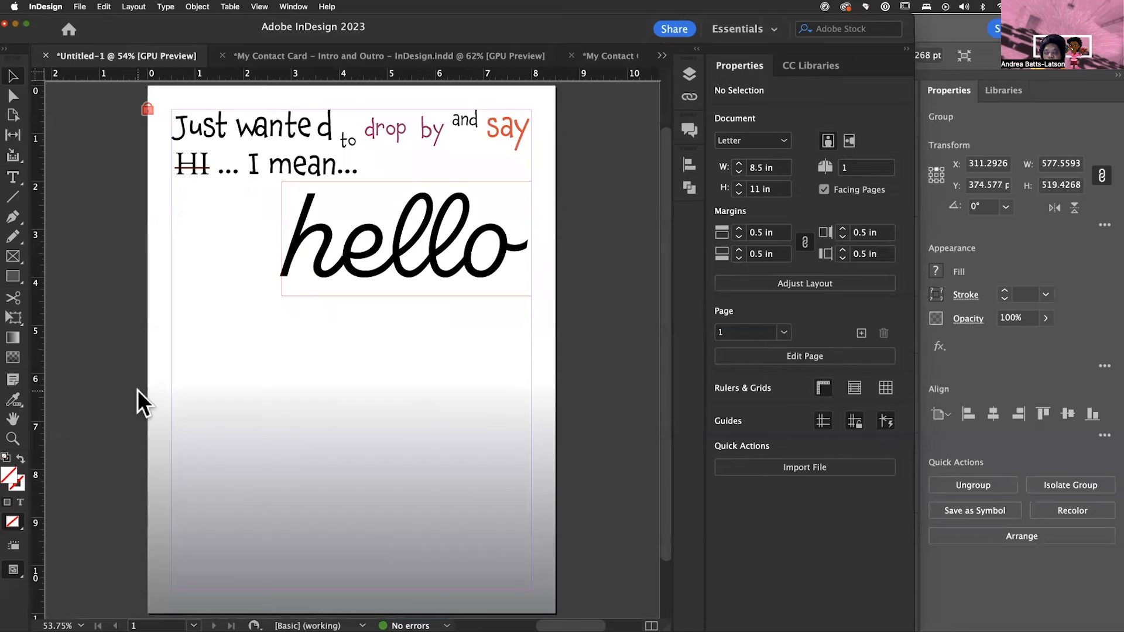
{"action": "mouse_move", "coordinate": [309, 480]}
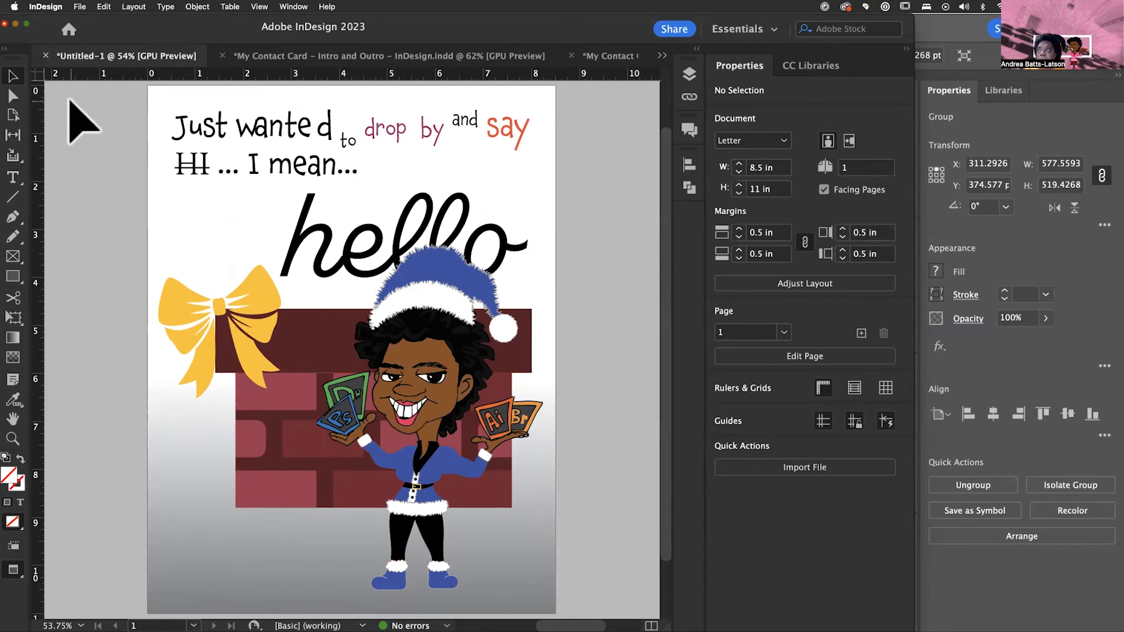
Step: Select the greeting text, hello lettering and Santa artwork on the page
{"action": "scroll", "scroll_direction": "down", "scroll_amount": 3}
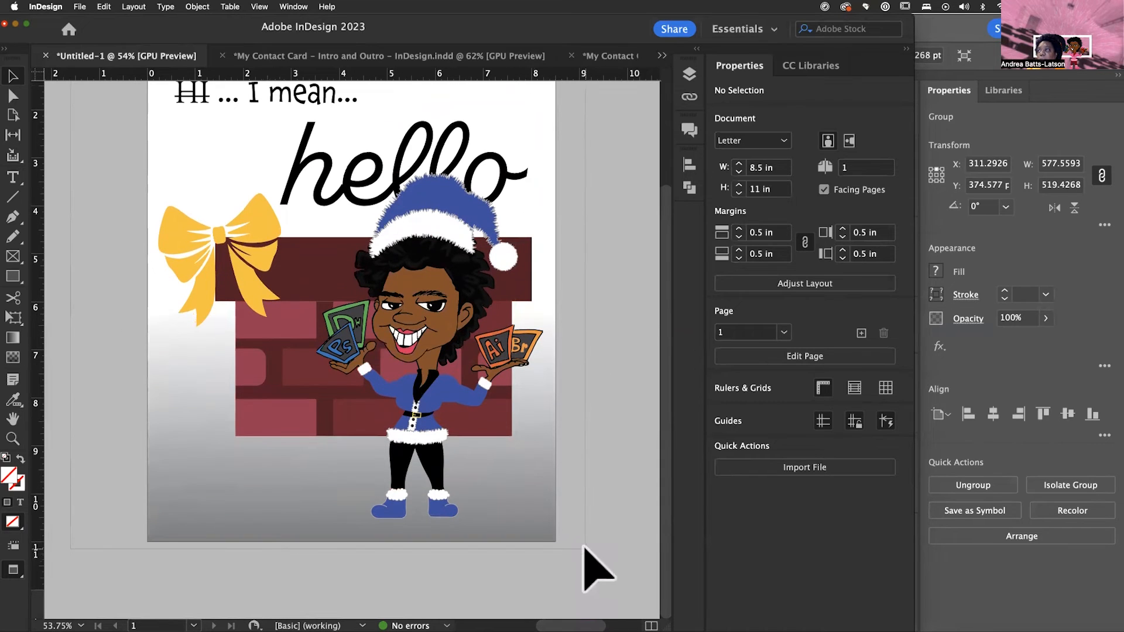
{"action": "left_click", "coordinate": [229, 280]}
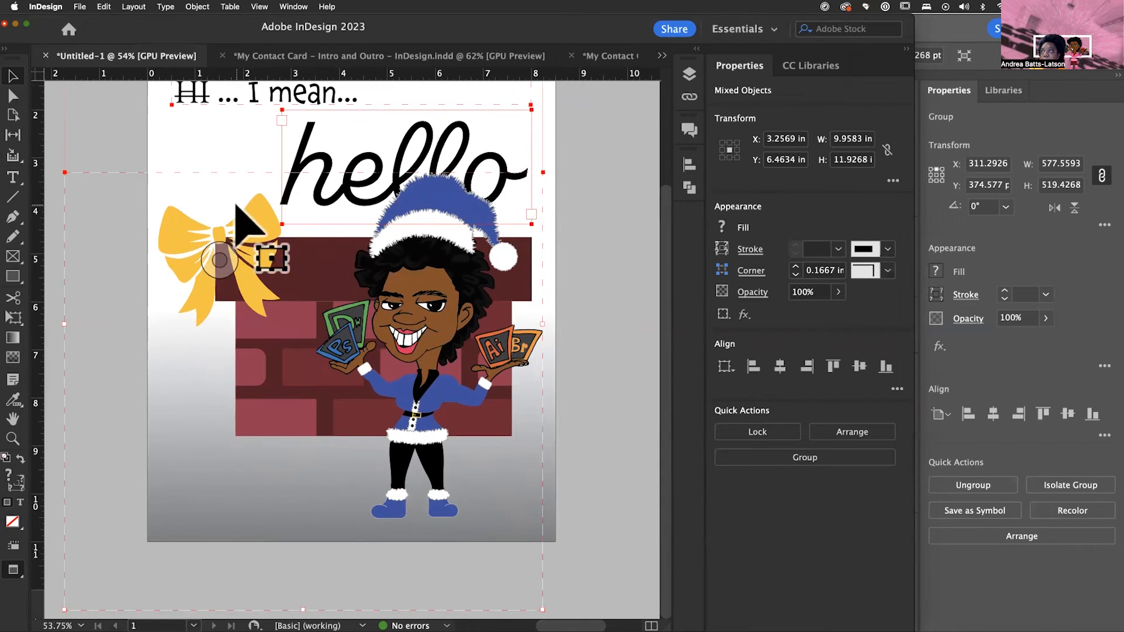
{"action": "scroll", "scroll_direction": "down", "scroll_amount": 3}
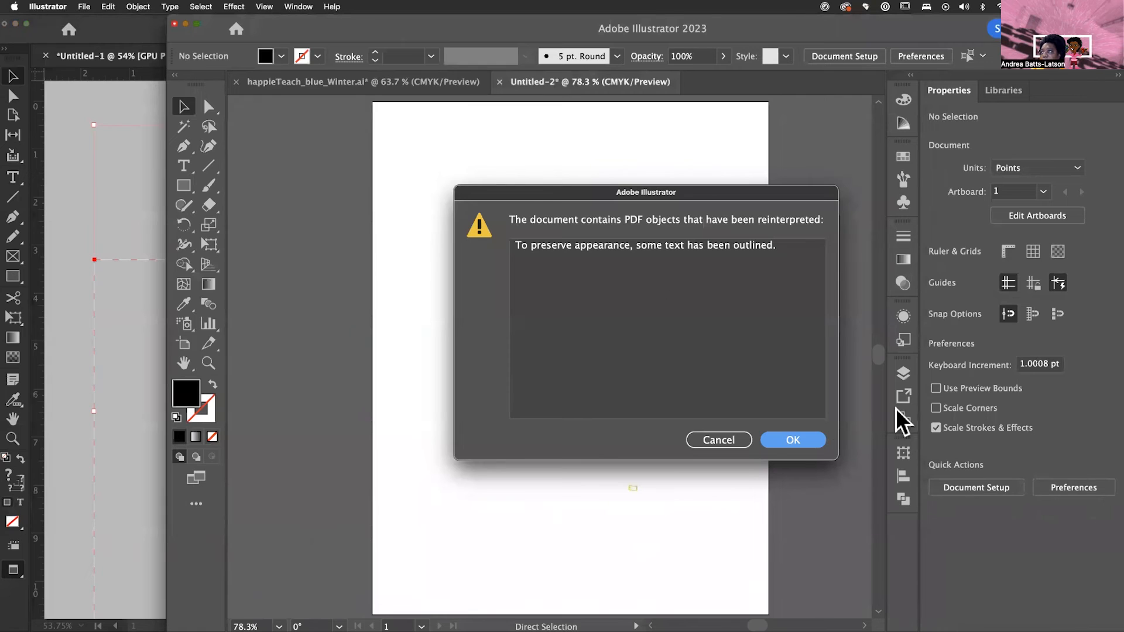
{"action": "mouse_move", "coordinate": [793, 440]}
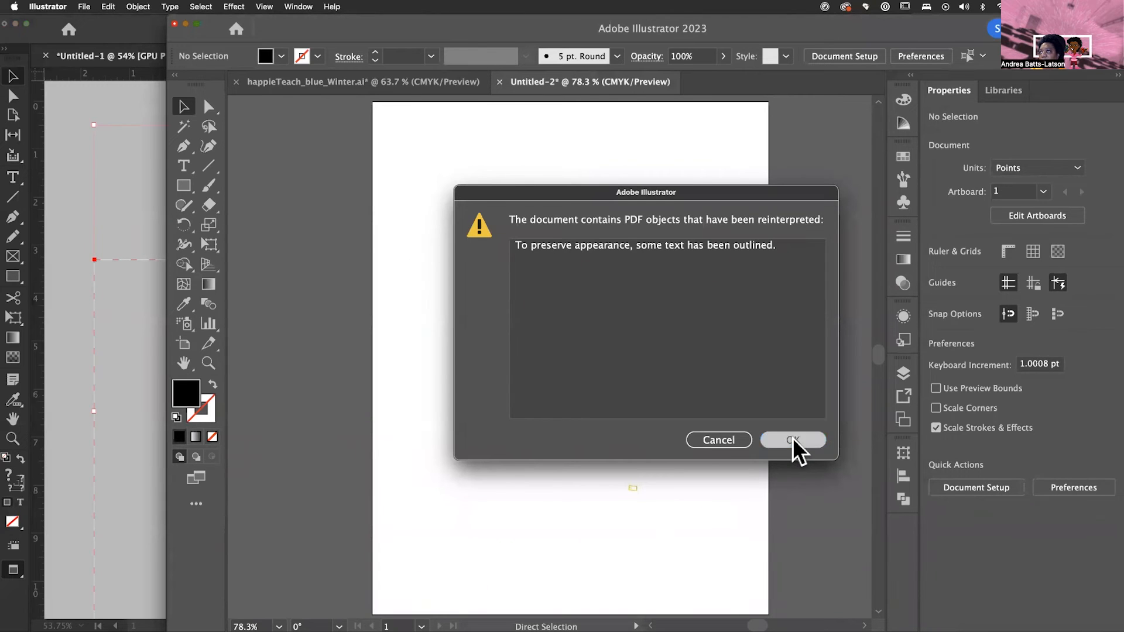
Step: Accept the outlined-text notice, select all pasted artwork, then deselect it
{"action": "left_click", "coordinate": [793, 440]}
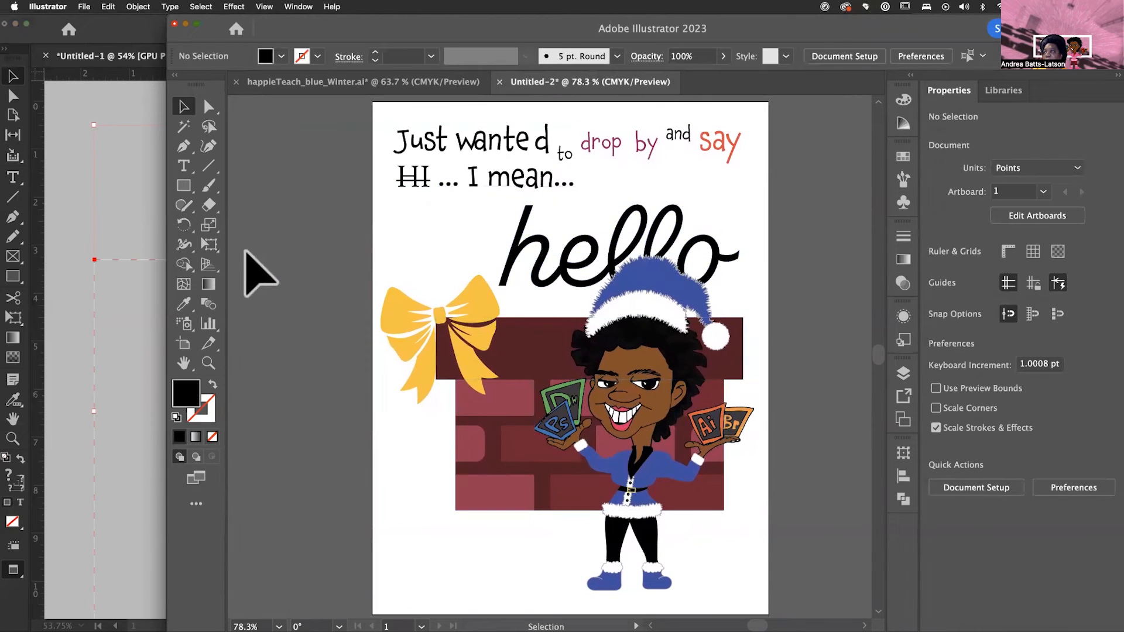
{"action": "mouse_move", "coordinate": [376, 143]}
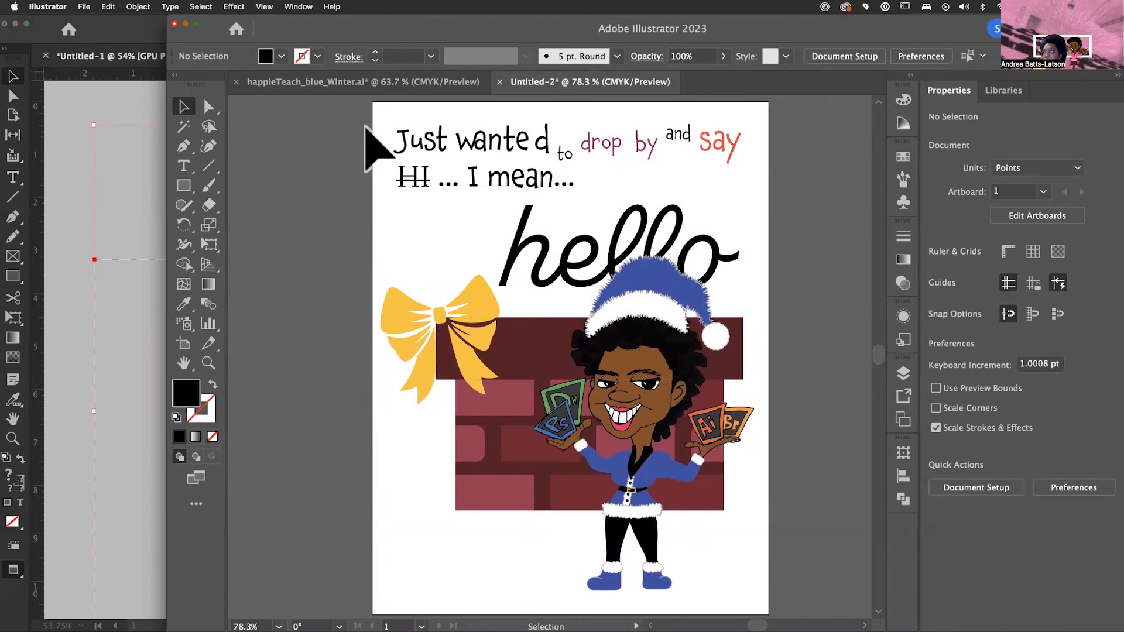
{"action": "key", "text": "cmd+a"}
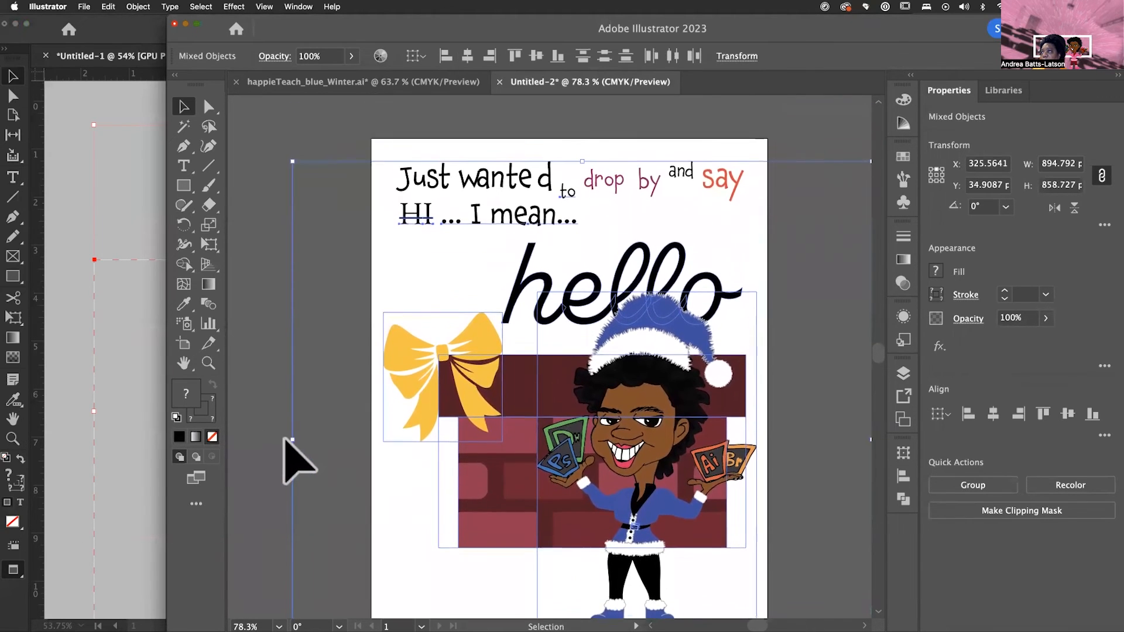
{"action": "left_click", "coordinate": [286, 444]}
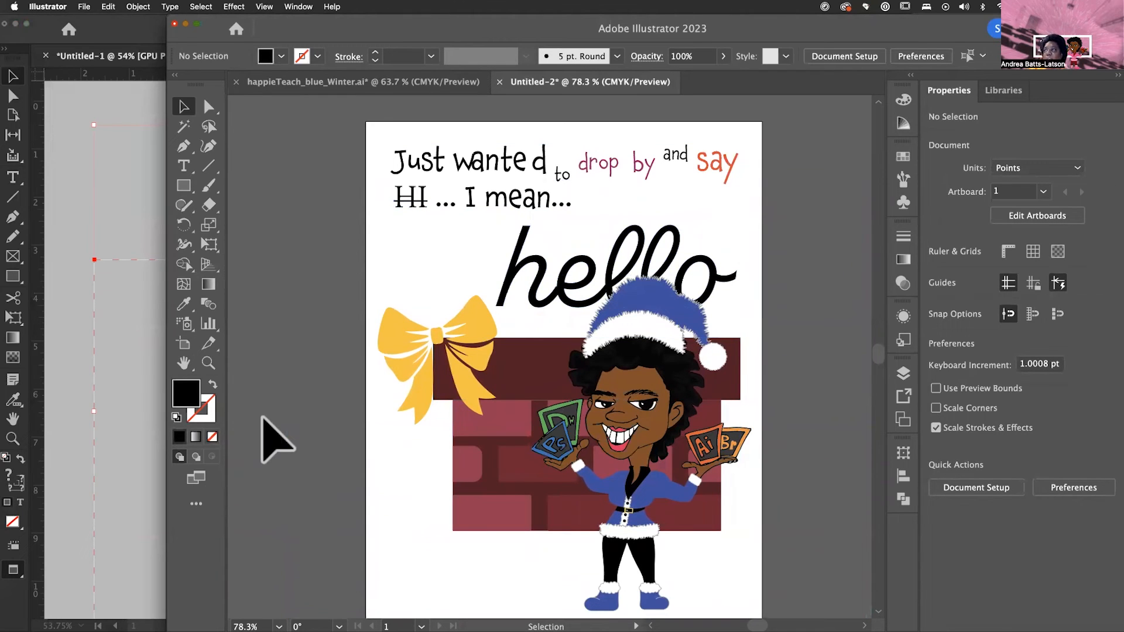
{"action": "mouse_move", "coordinate": [728, 291]}
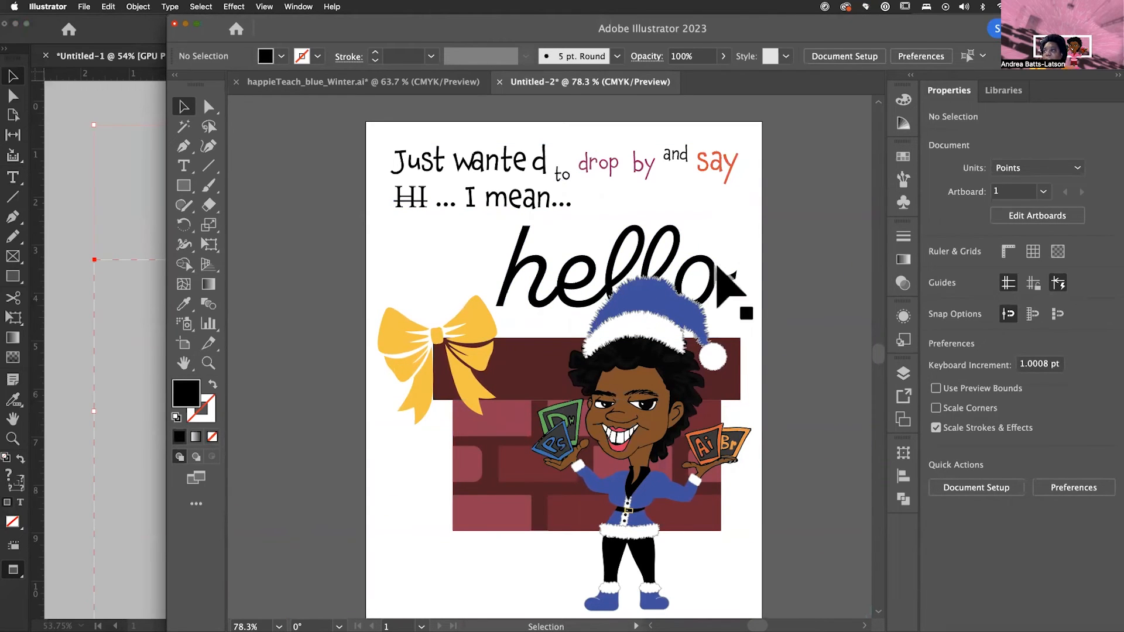
{"action": "mouse_move", "coordinate": [692, 294]}
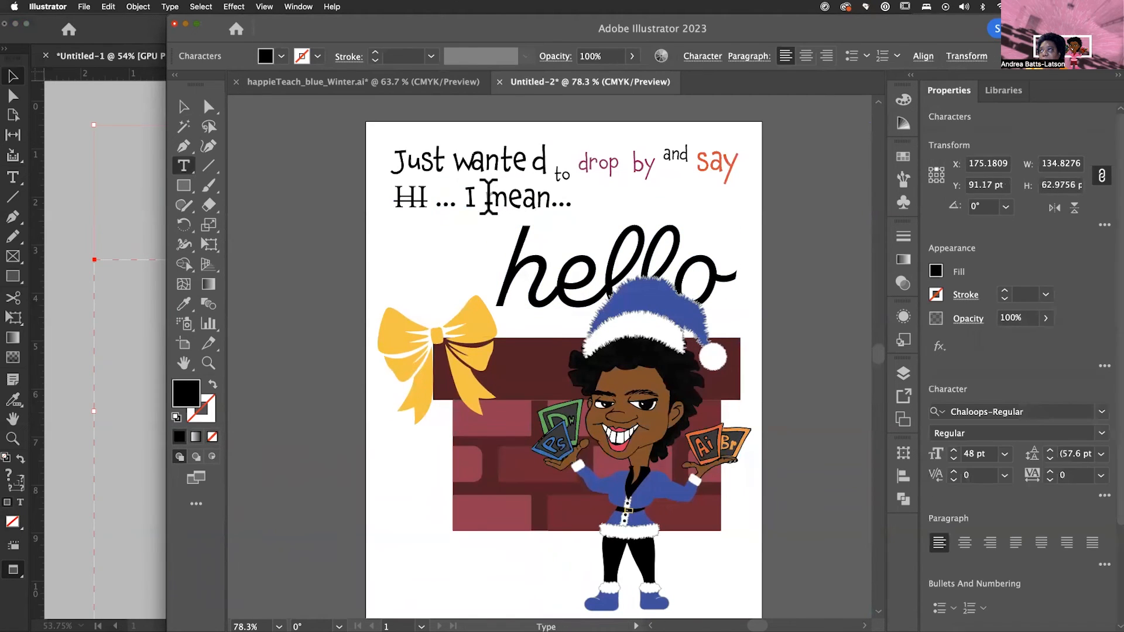
Step: Confirm the pasted 'I mean…' line in Illustrator is still live, editable type
{"action": "double_click", "coordinate": [502, 199]}
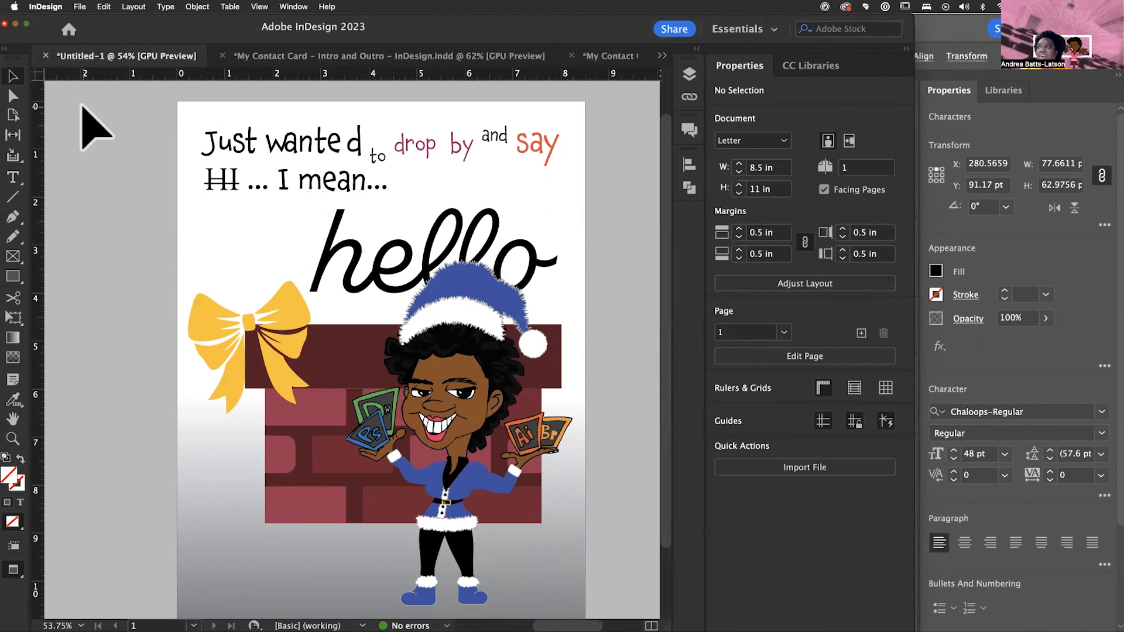
{"action": "mouse_move", "coordinate": [107, 129]}
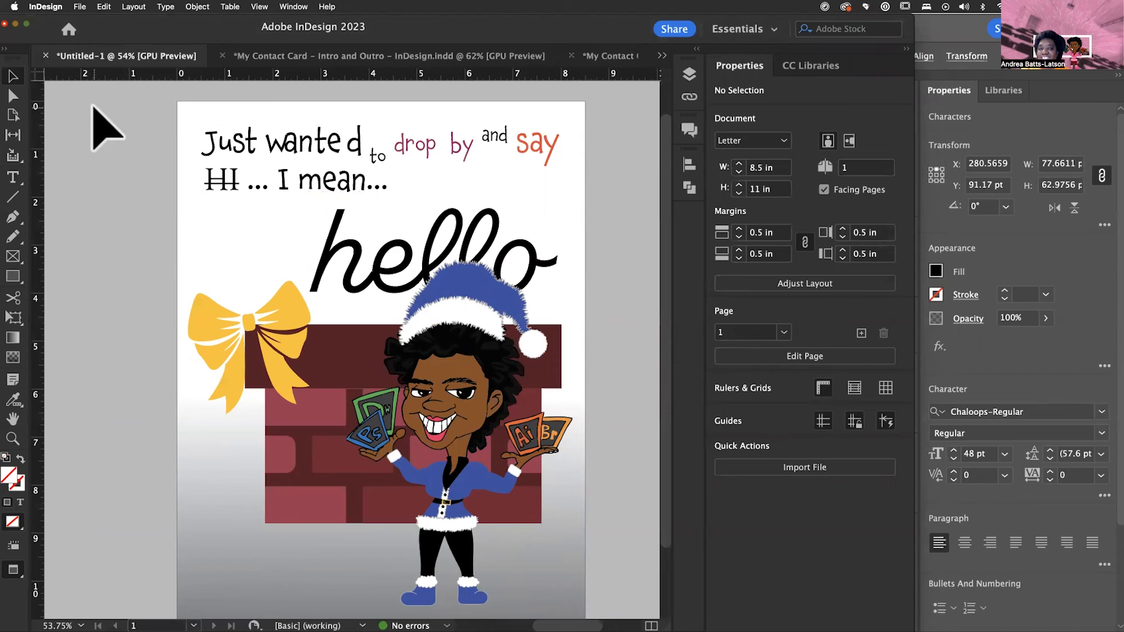
{"action": "mouse_move", "coordinate": [587, 70]}
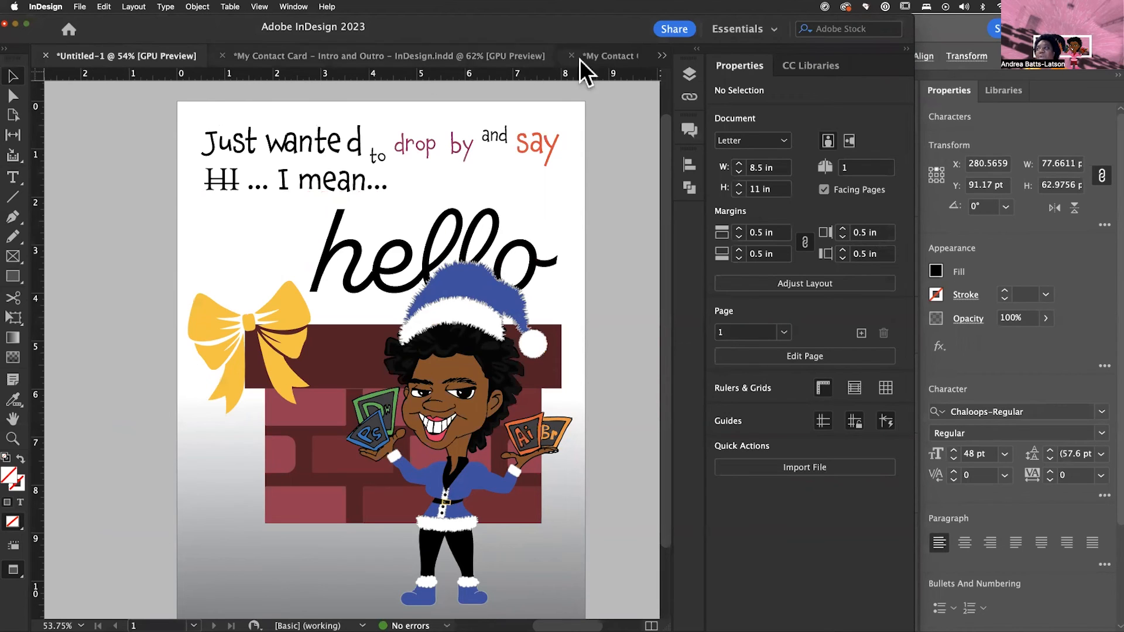
{"action": "mouse_move", "coordinate": [606, 79]}
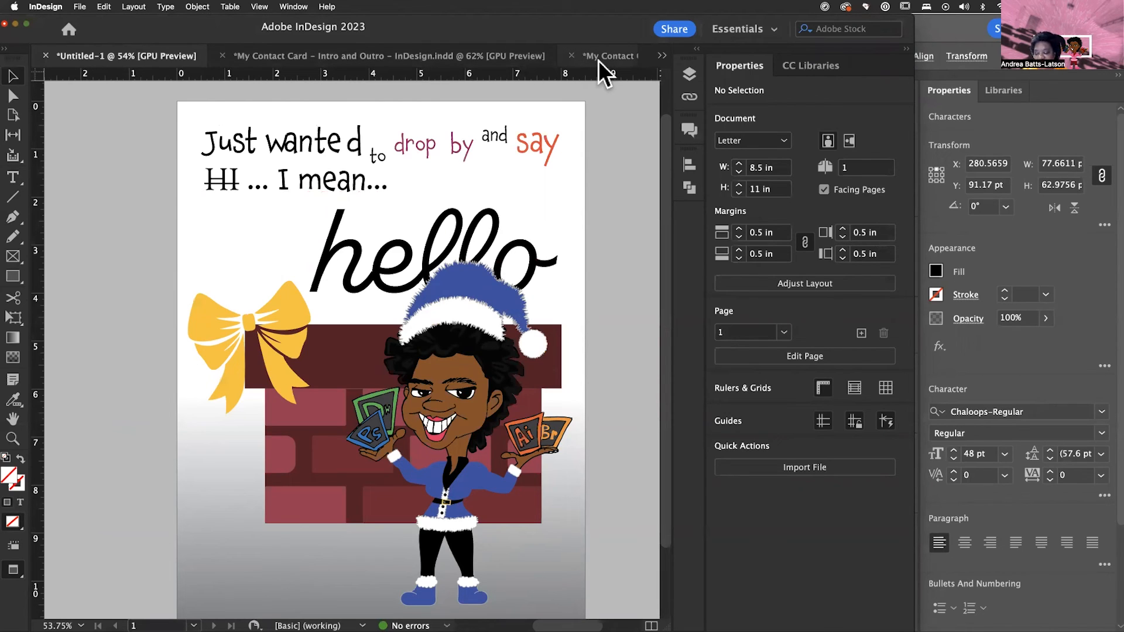